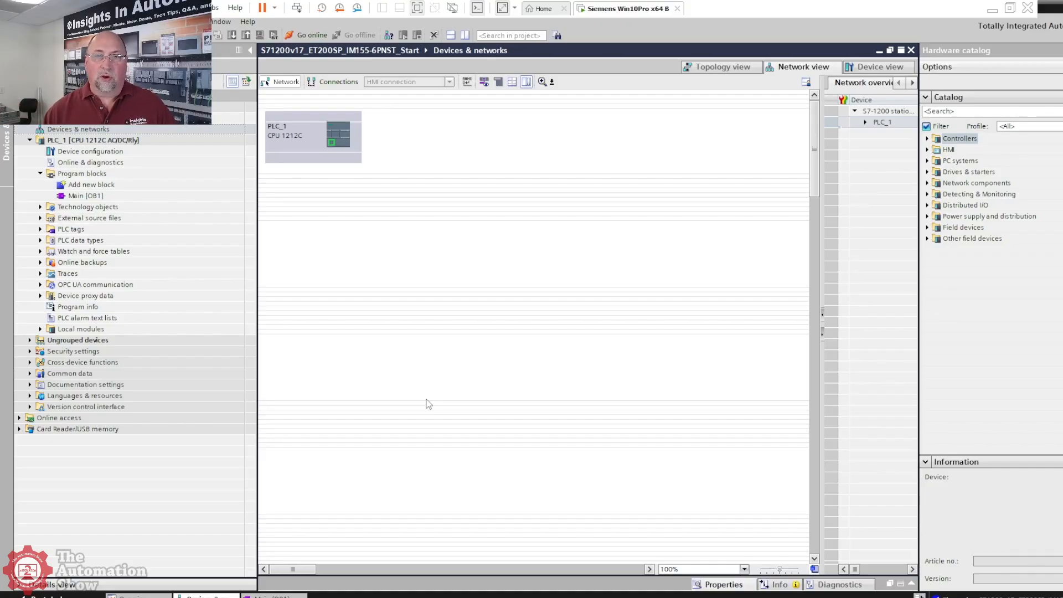
mouse_move(412, 304)
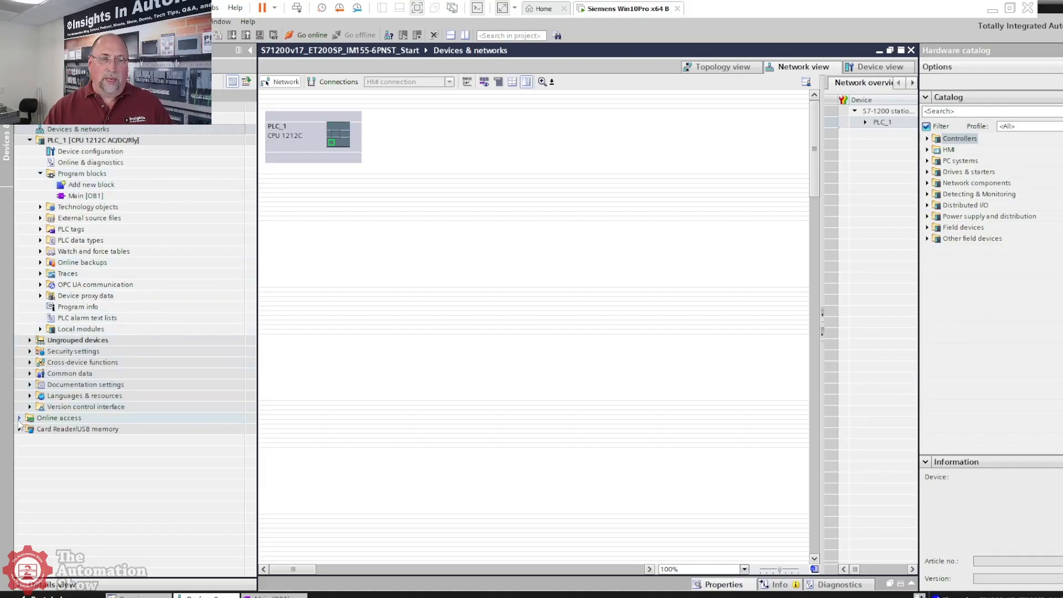
Step: Scan the Intel network adapter for accessible devices and open the ET200SP's online diagnostics
left_click(20, 417)
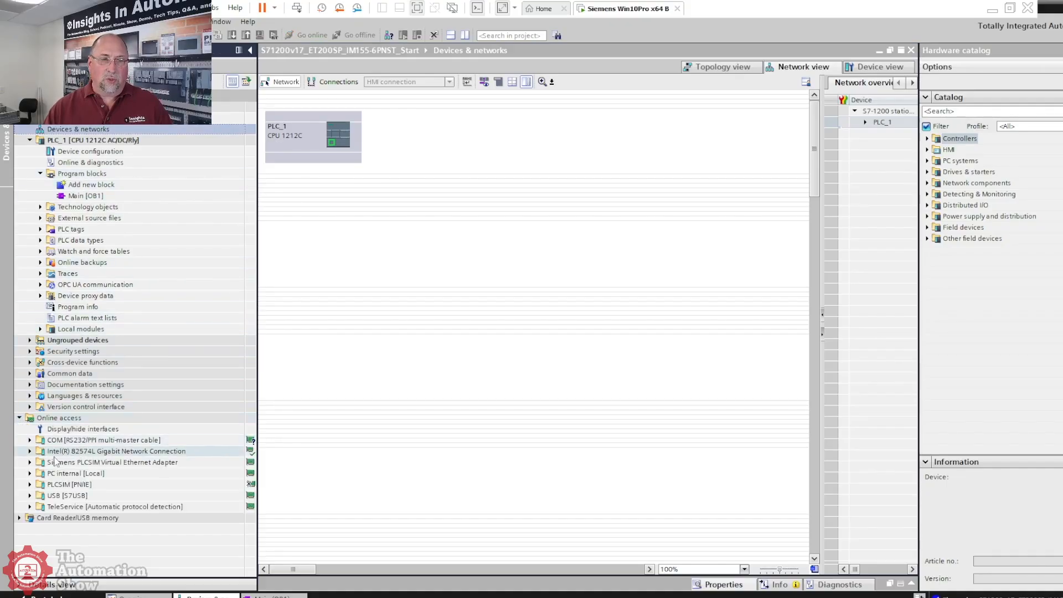
left_click(30, 451)
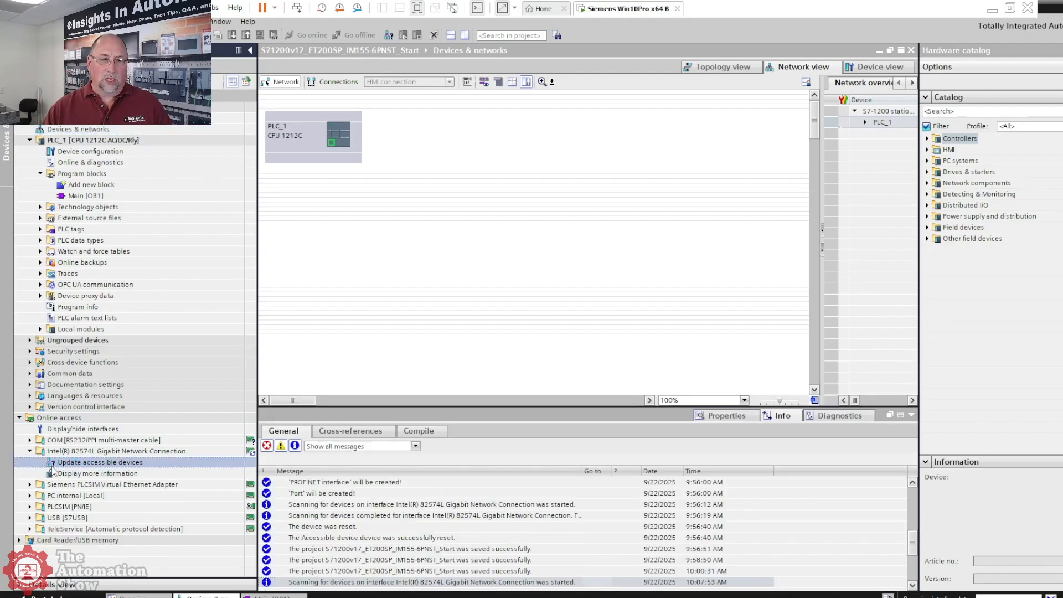
left_click(100, 462)
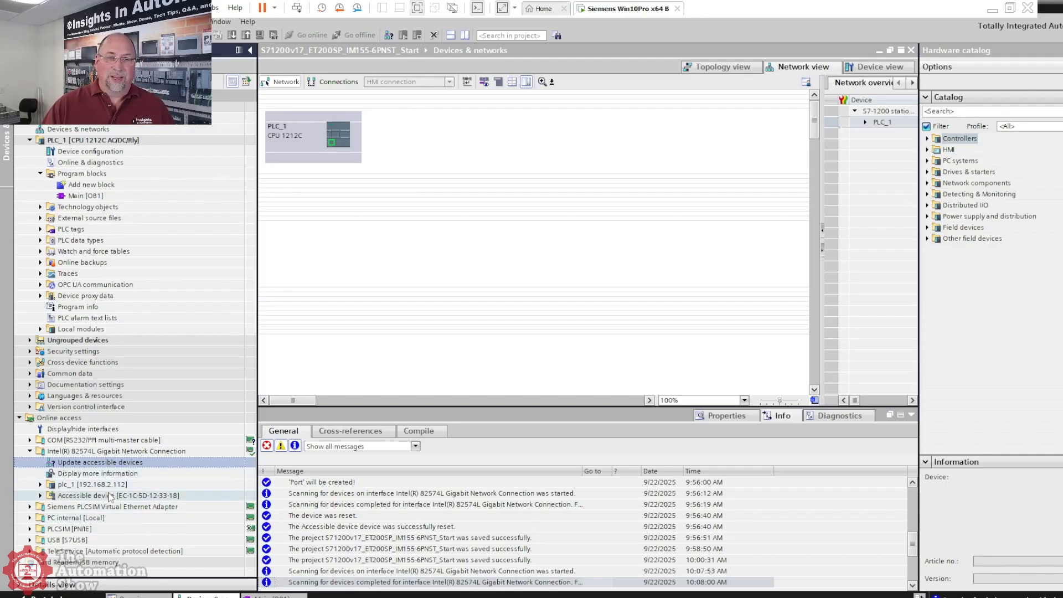
mouse_move(66, 485)
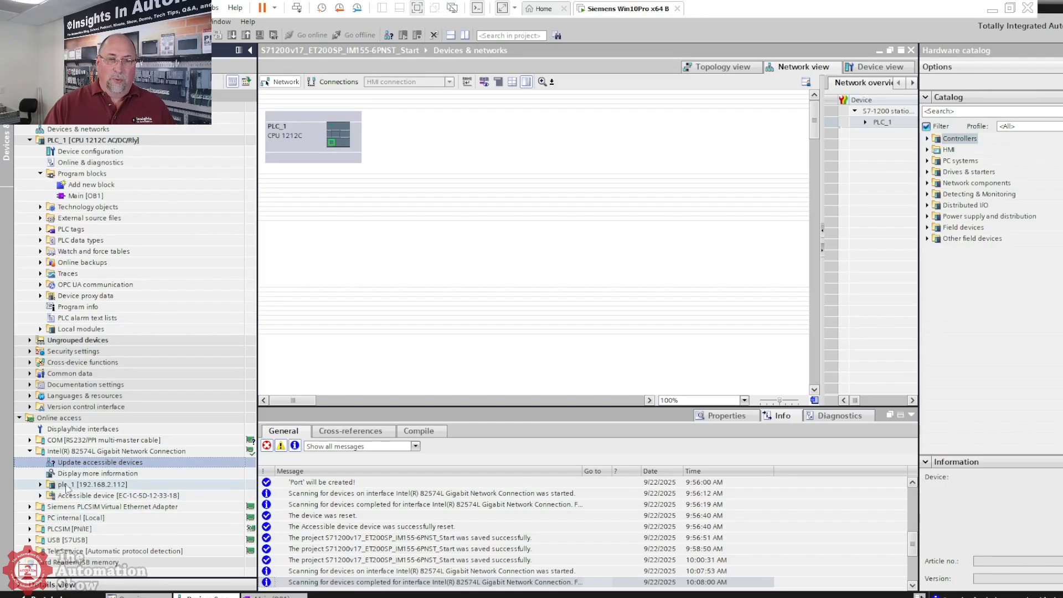
left_click(111, 496)
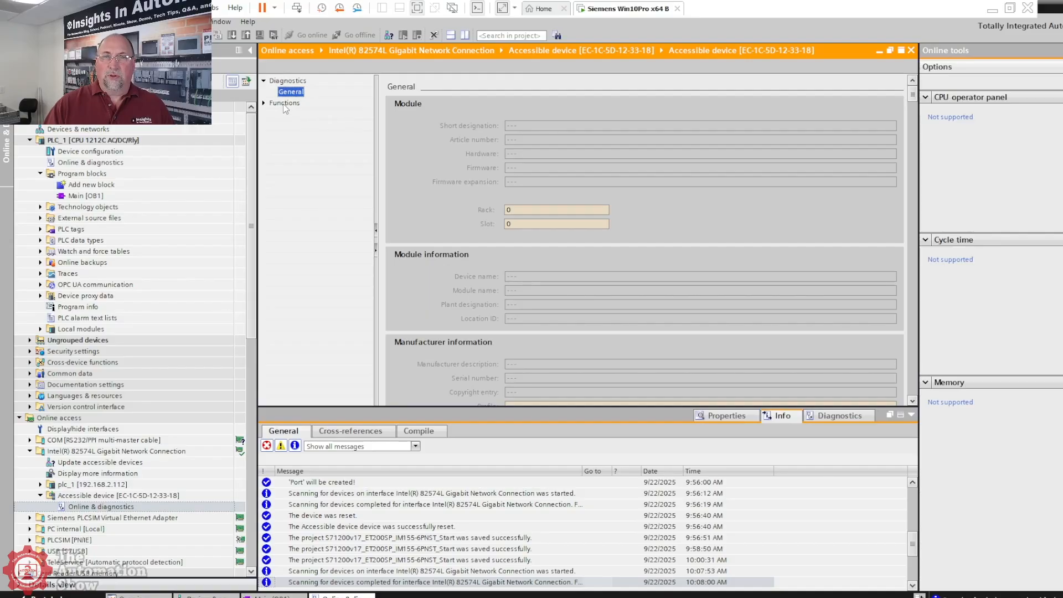
Step: Review the ET200SP's Assign IP address and Assign PROFINET device name pages, then close the editor
left_click(284, 103)
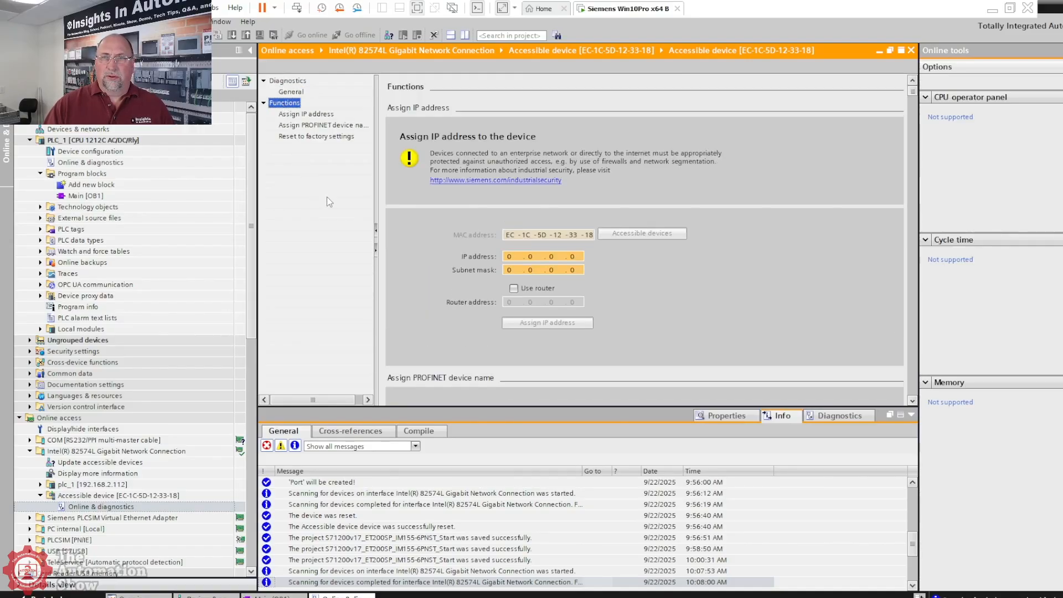
scroll("down", 3)
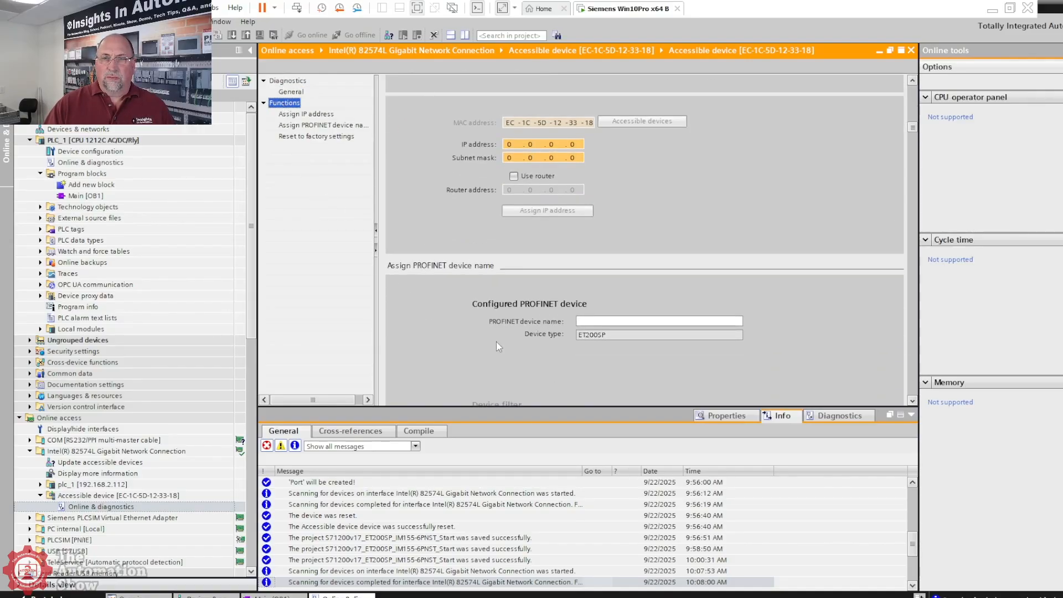
left_click(306, 114)
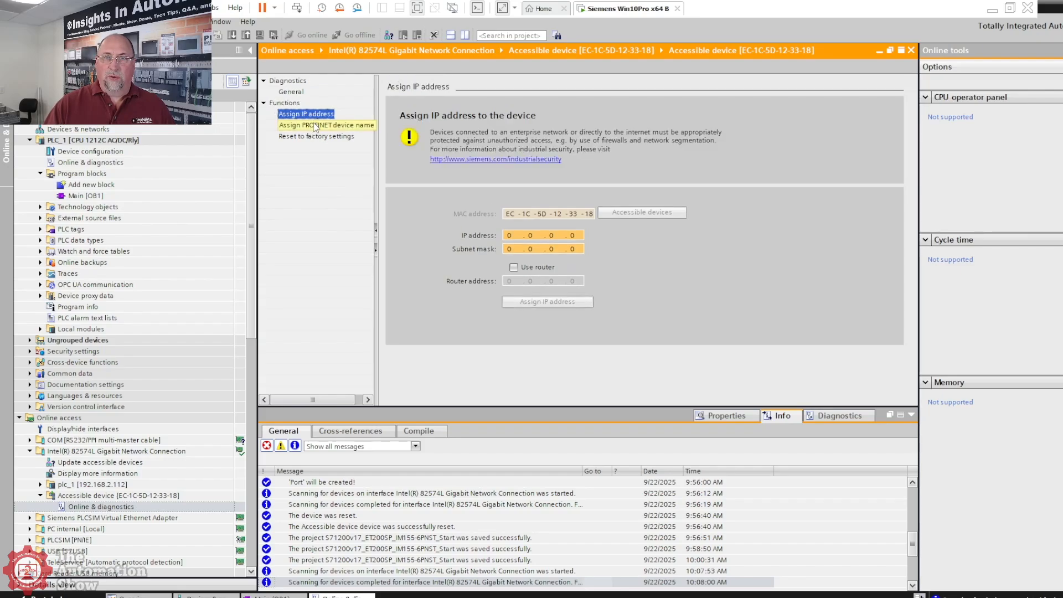
left_click(323, 125)
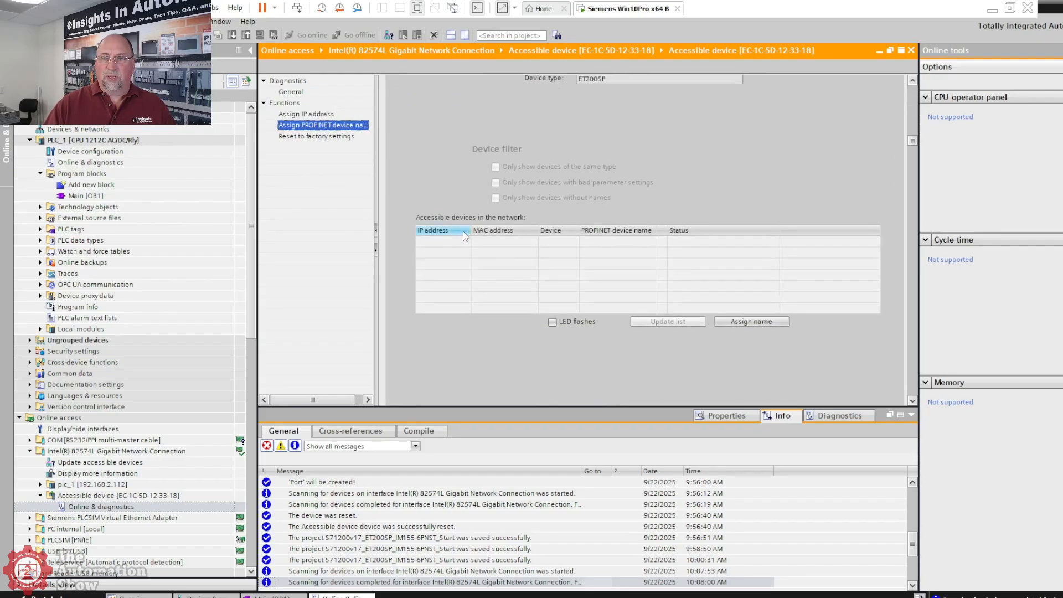
left_click(315, 136)
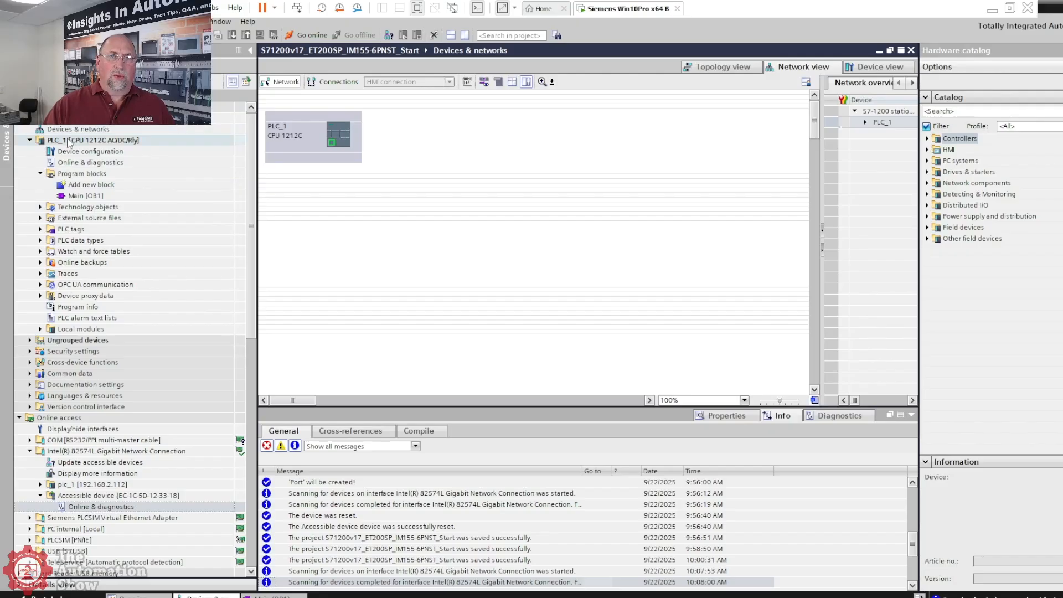
Step: Detect PROFINET devices from the network and add the found ET200SP node as IO device_1
left_click(125, 22)
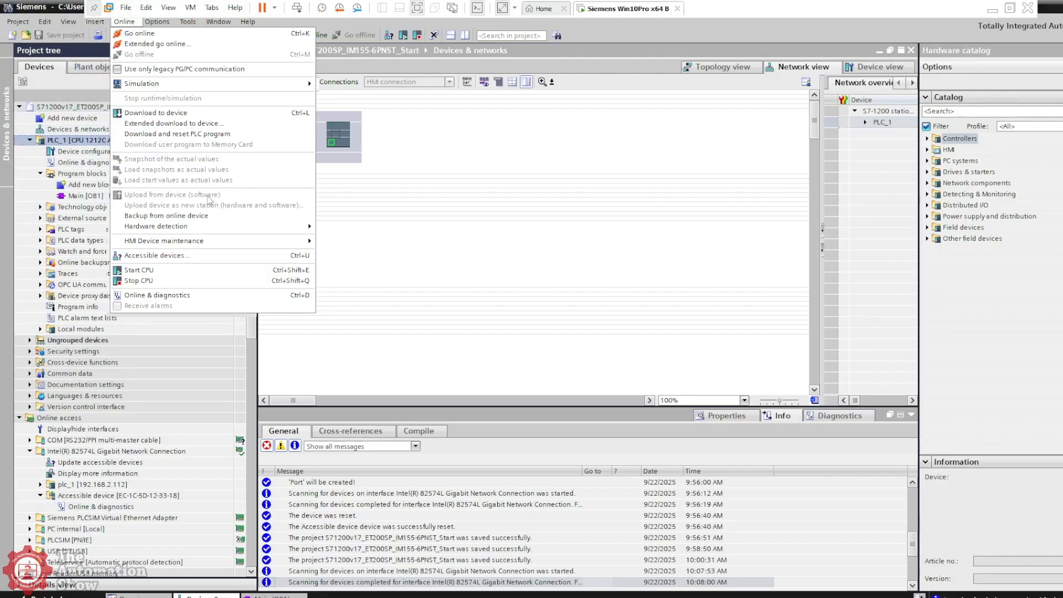
mouse_move(156, 226)
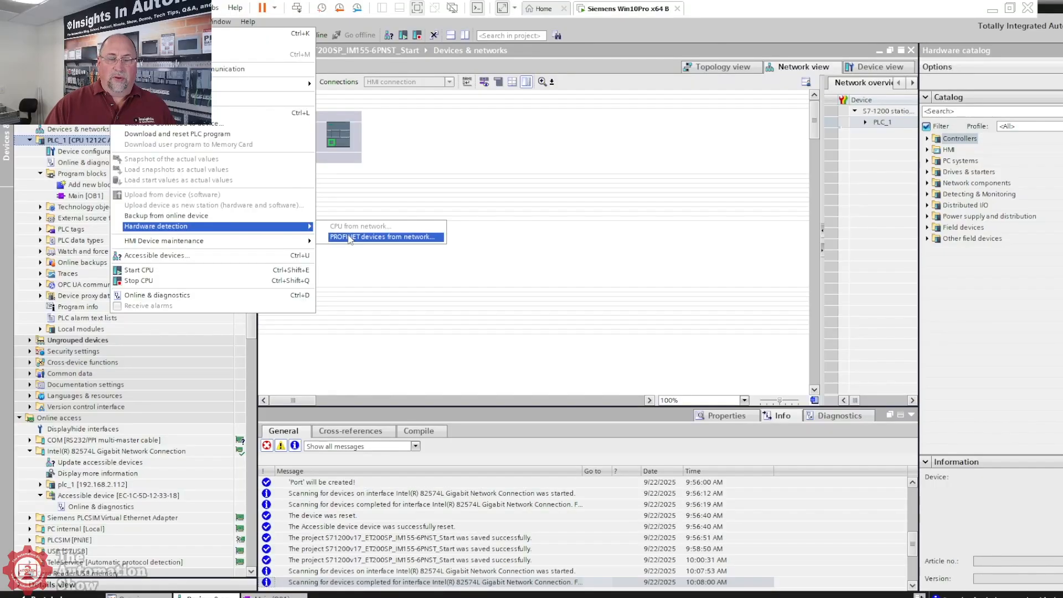
left_click(382, 237)
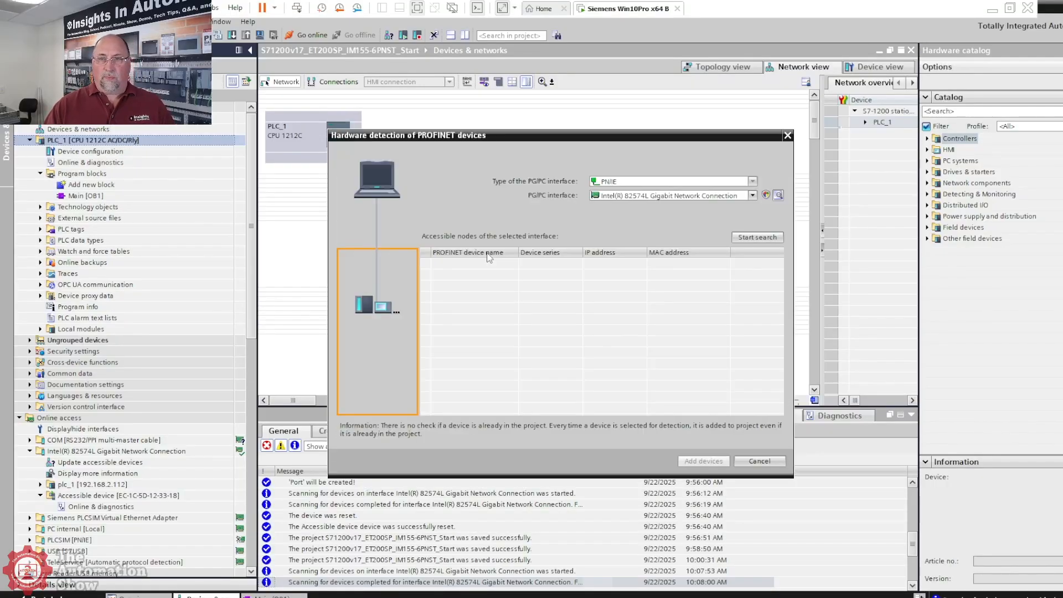
left_click(757, 237)
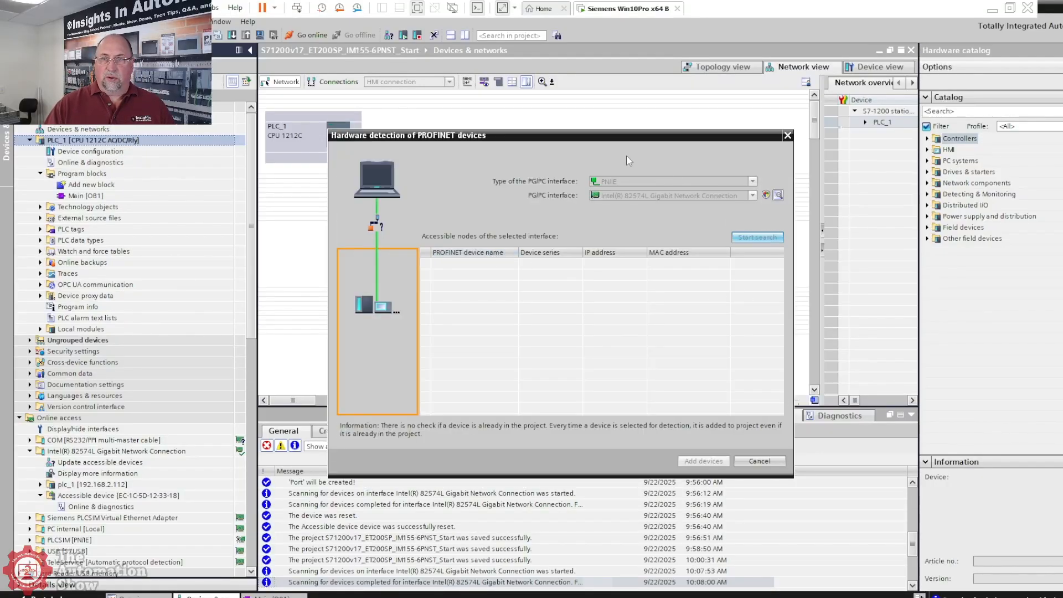
mouse_move(625, 235)
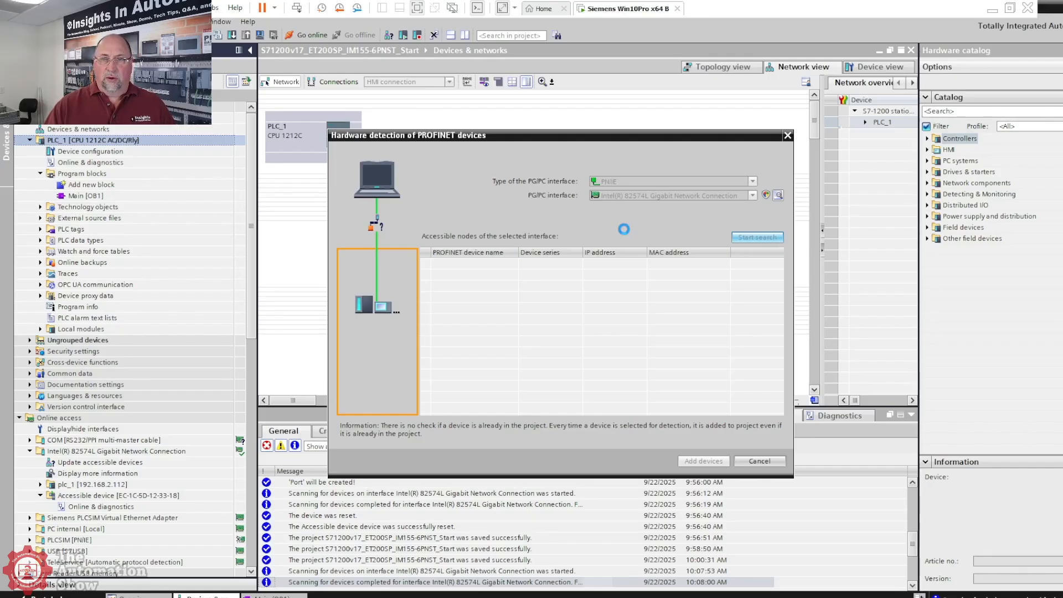
left_click(758, 237)
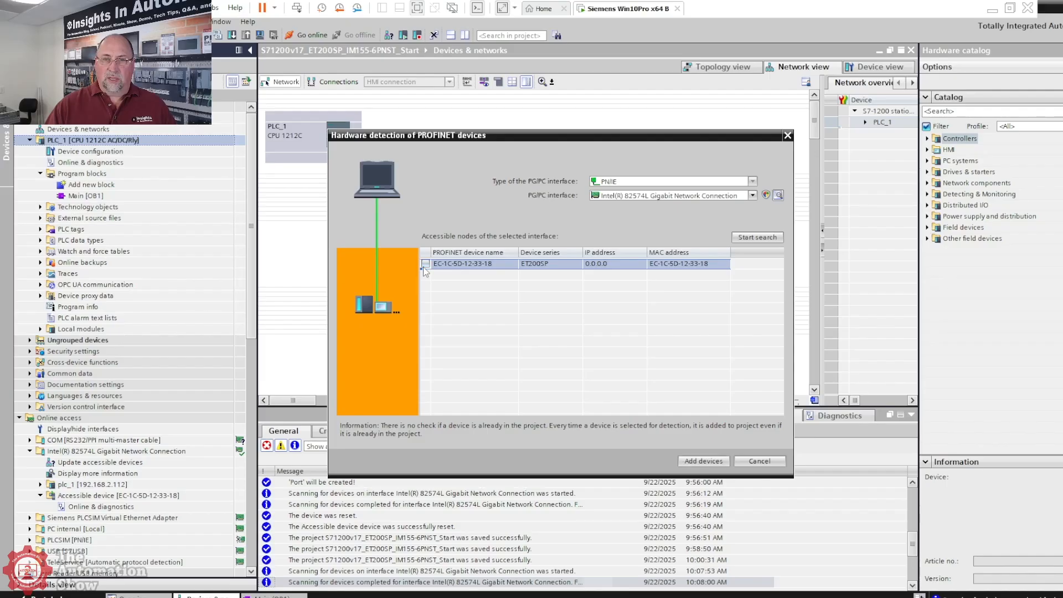
left_click(425, 264)
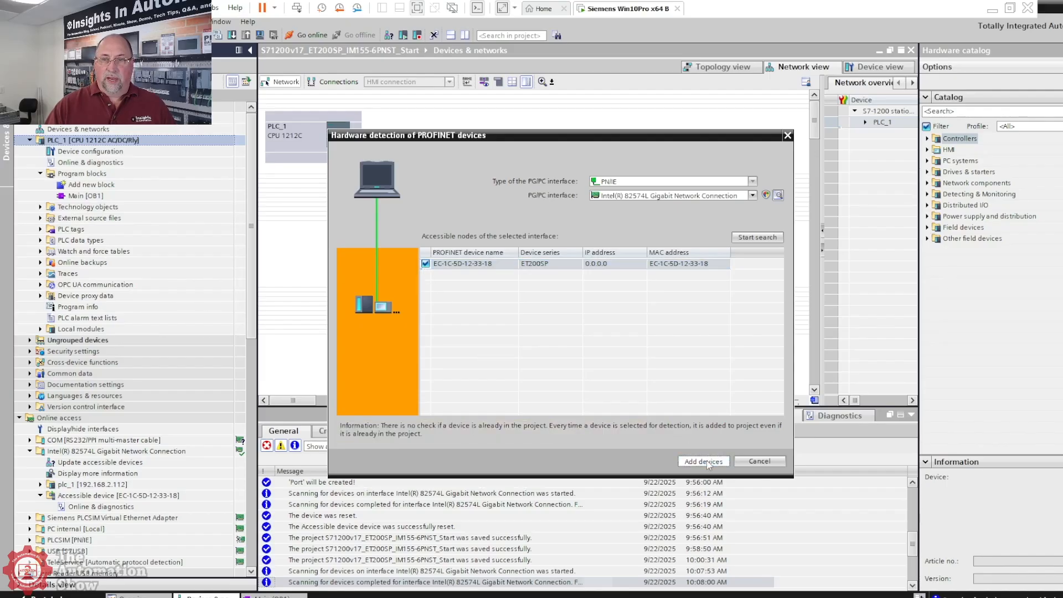
left_click(704, 462)
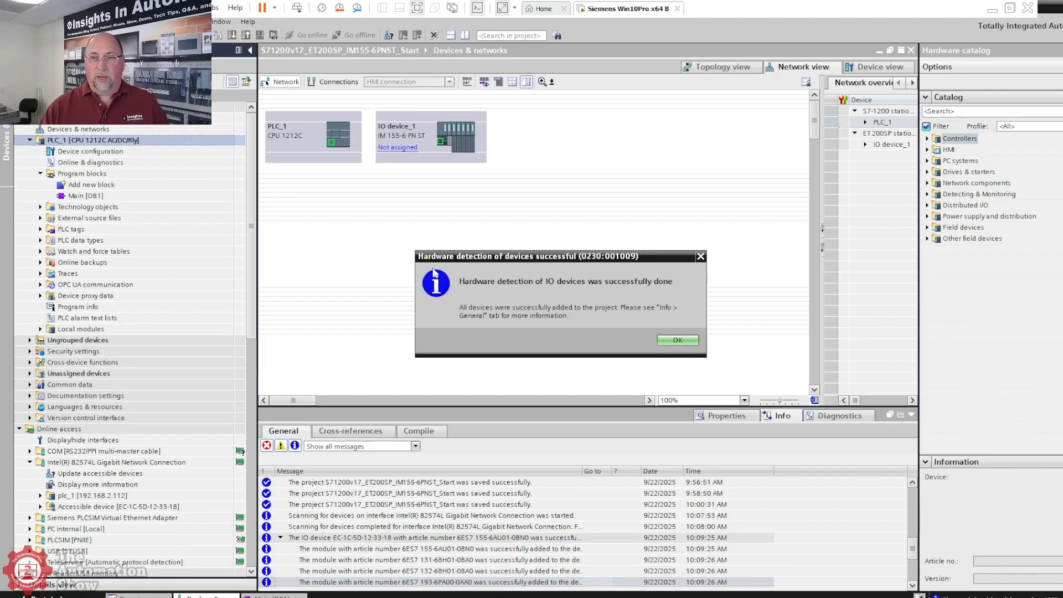
mouse_move(690, 375)
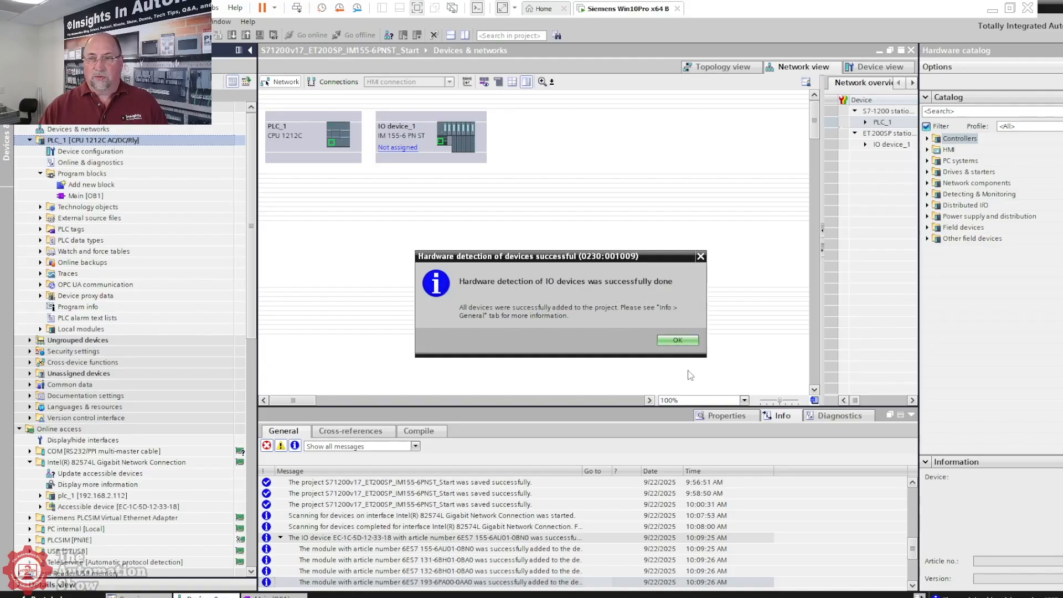
Step: Dismiss the detection message and connect PLC_1's network port to IO device_1
left_click(677, 340)
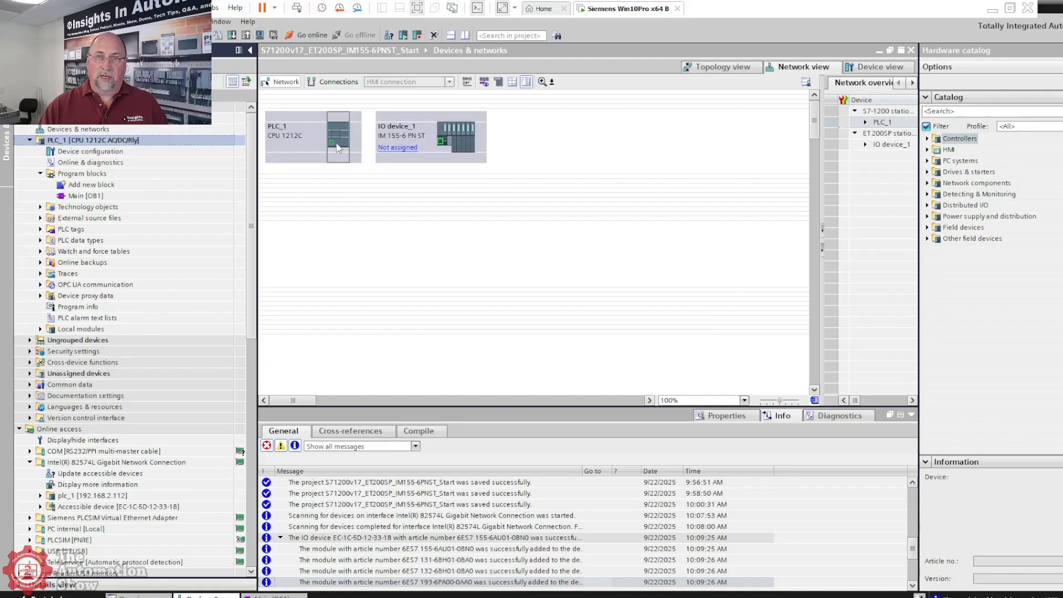
left_click_drag(332, 142, 441, 141)
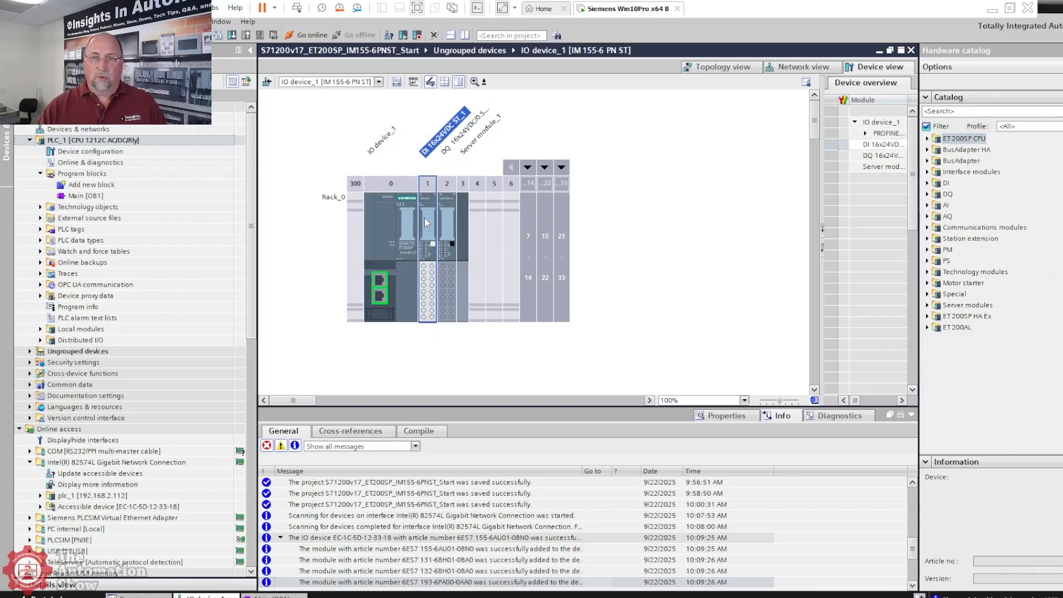
mouse_move(429, 231)
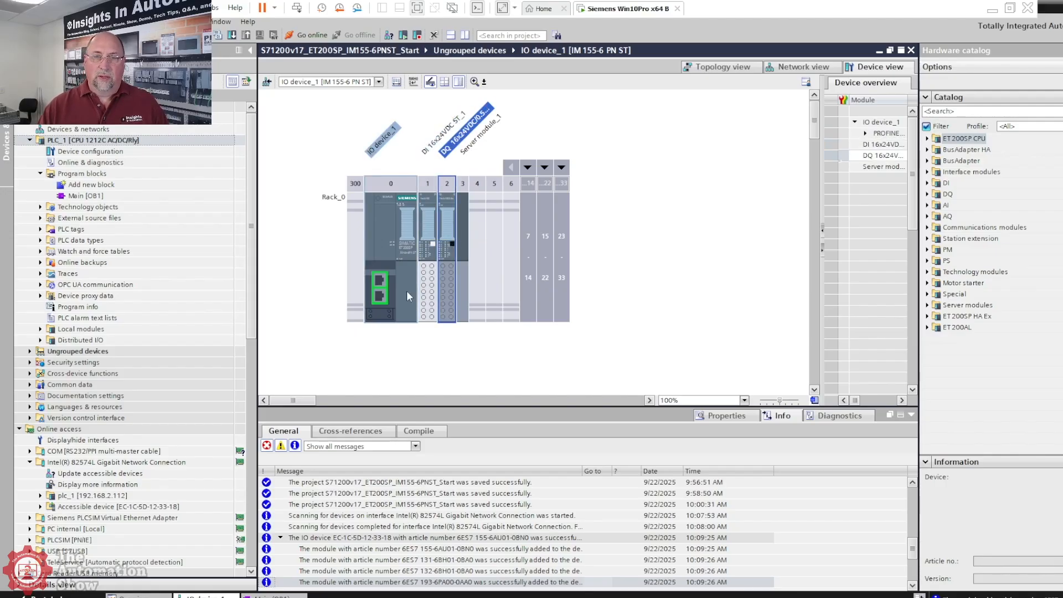
Step: Set IO device_1's Ethernet interface IP address to 192.168.2.213
left_click(379, 291)
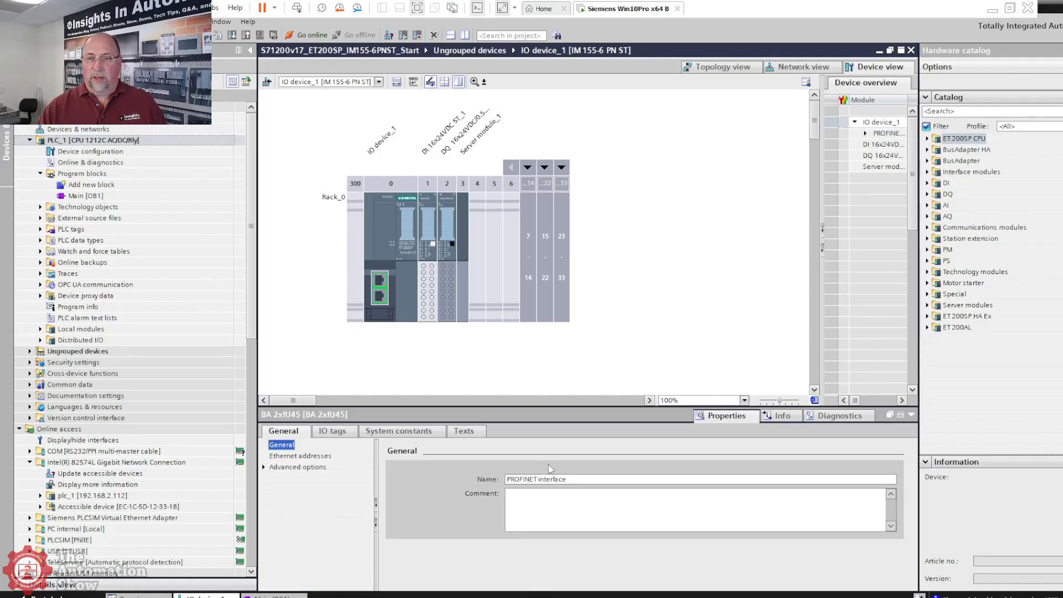
left_click(299, 456)
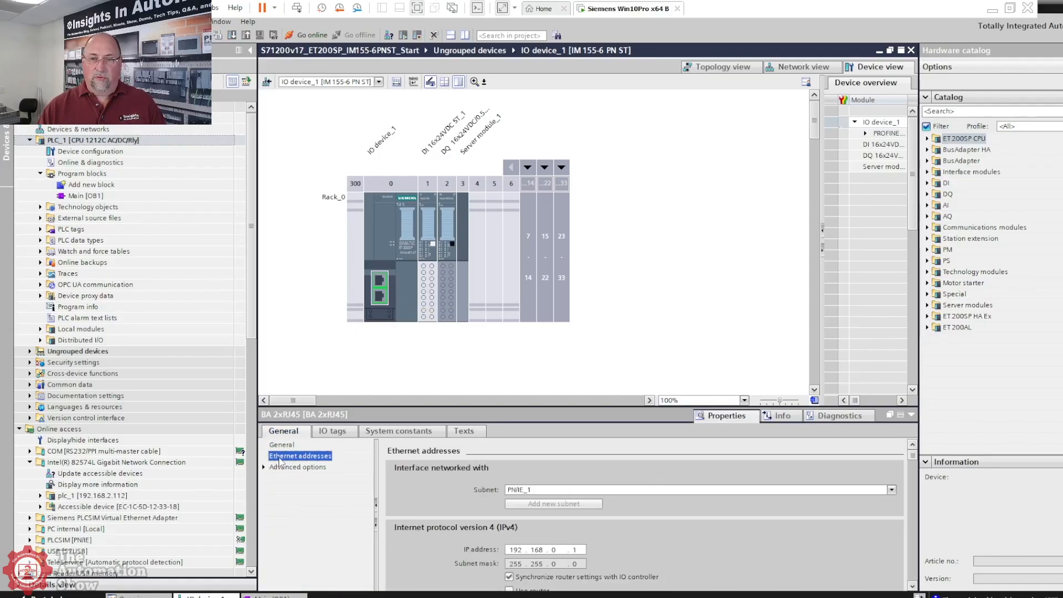
scroll("down", 3)
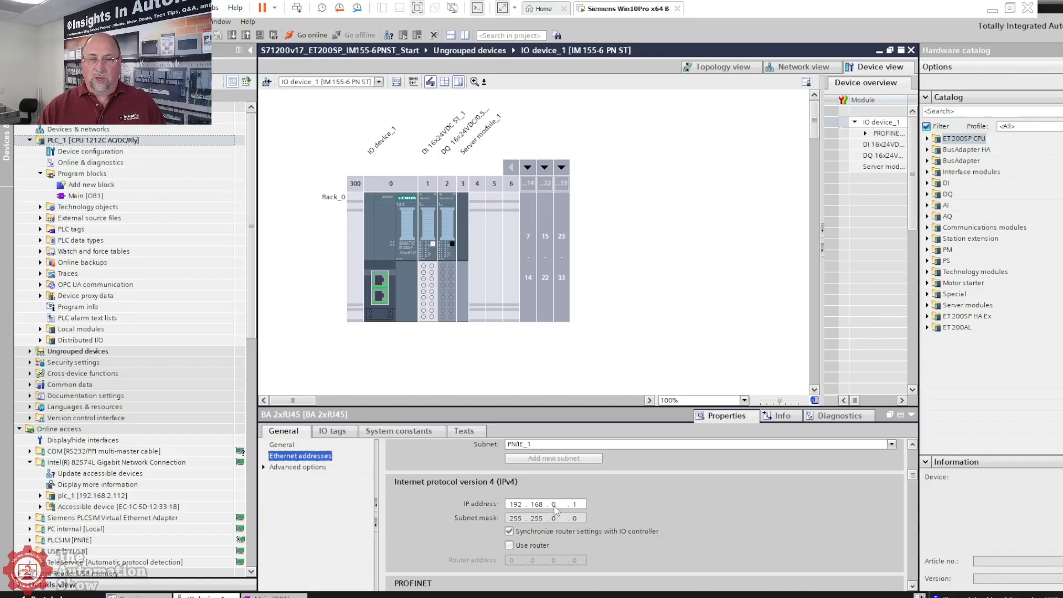
type("2")
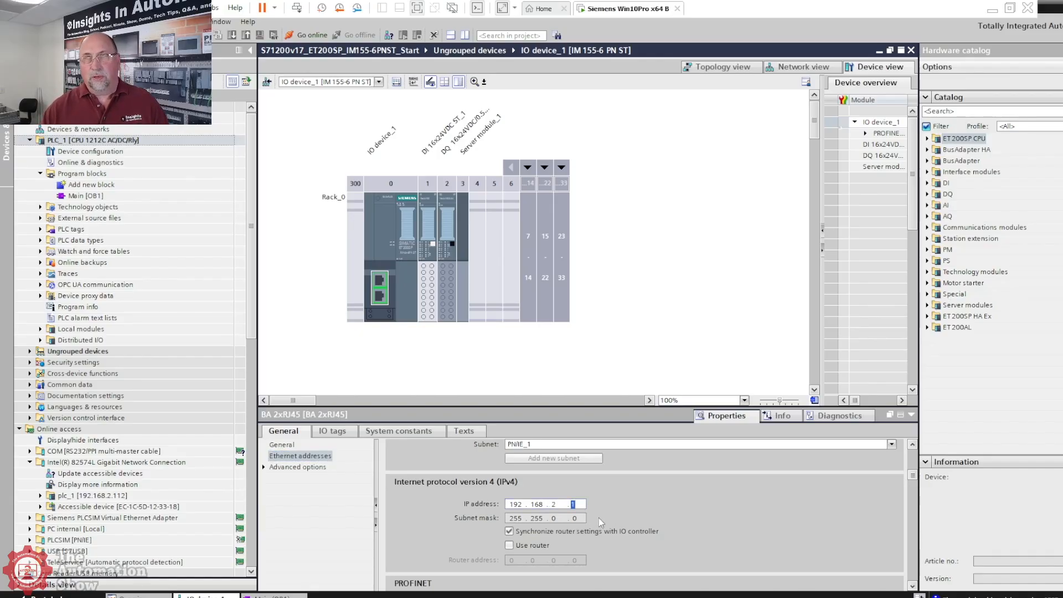
type("213")
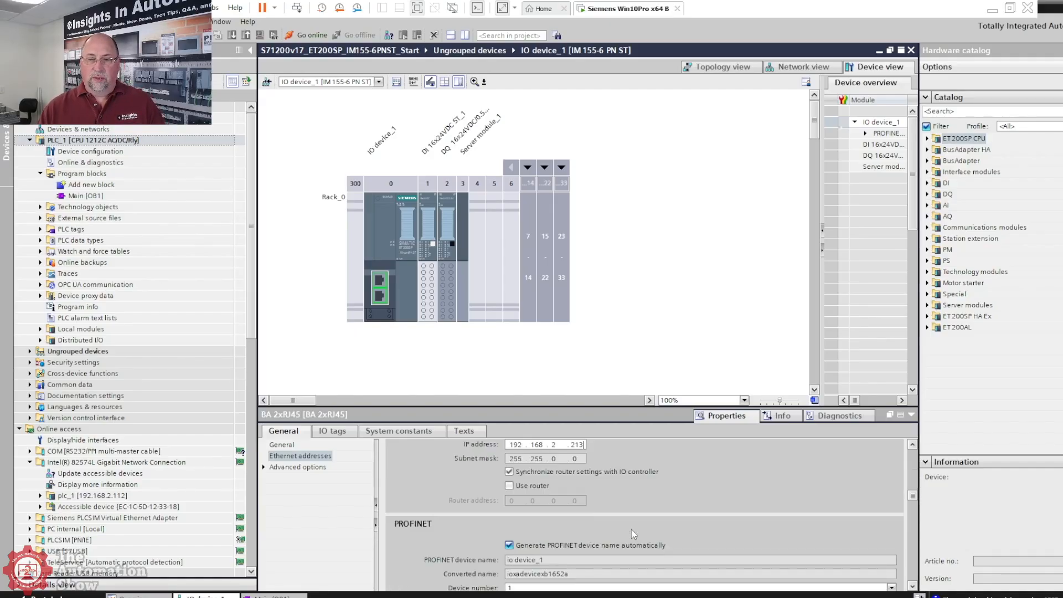
Step: Disable automatic PROFINET naming, rename the device dio_et200sp_1 and copy the name
scroll("down", 3)
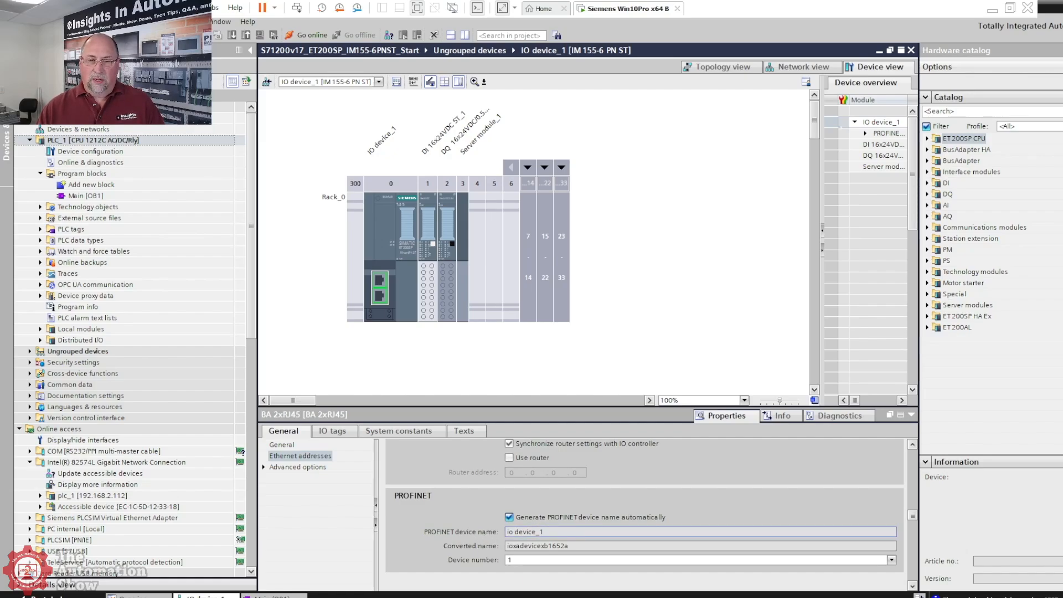
left_click(508, 517)
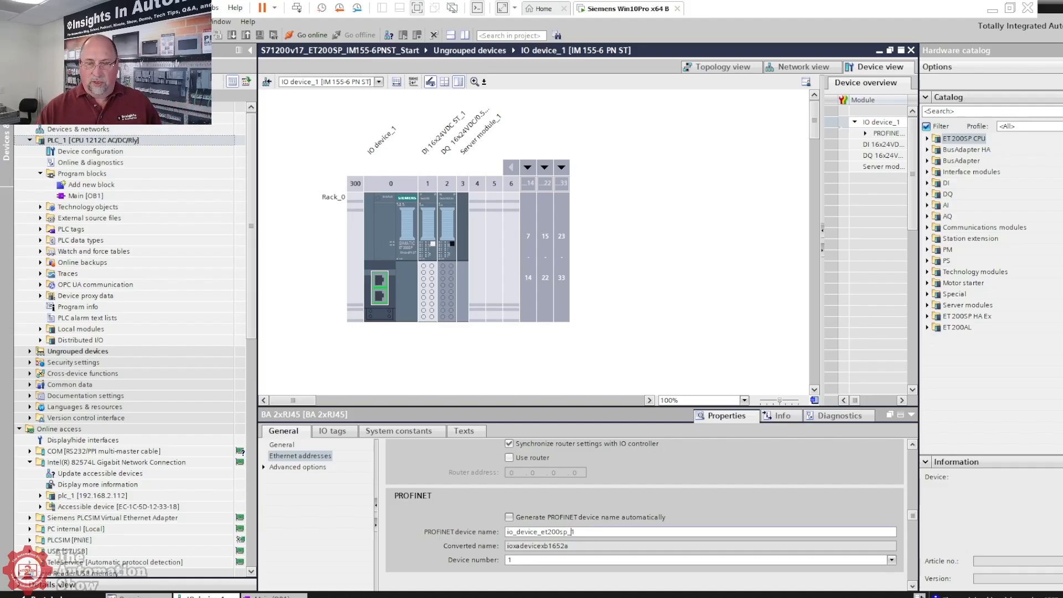
double_click(526, 533)
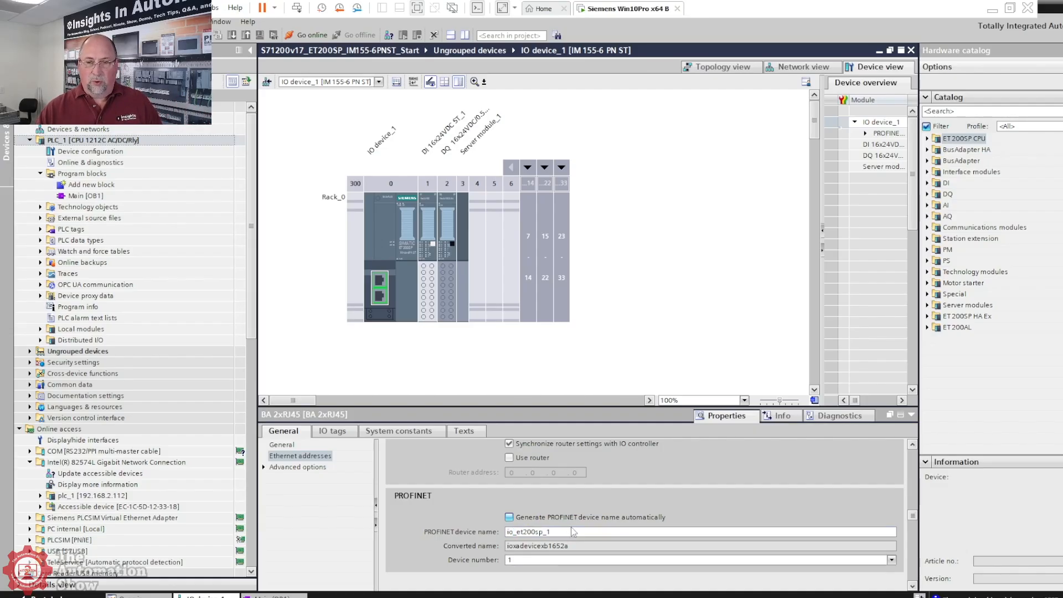
mouse_move(573, 531)
type("d")
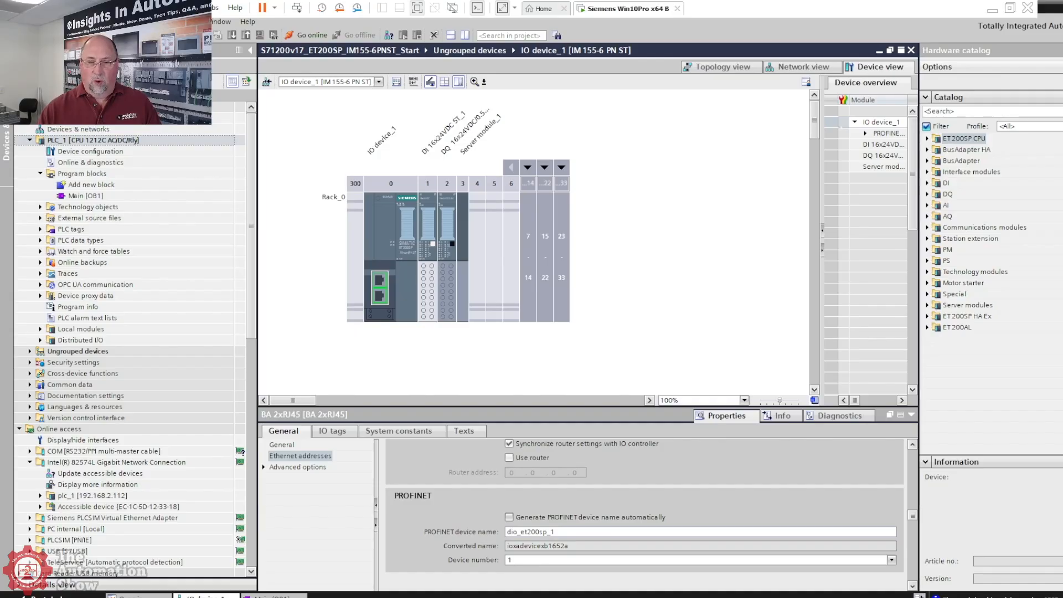
mouse_move(659, 516)
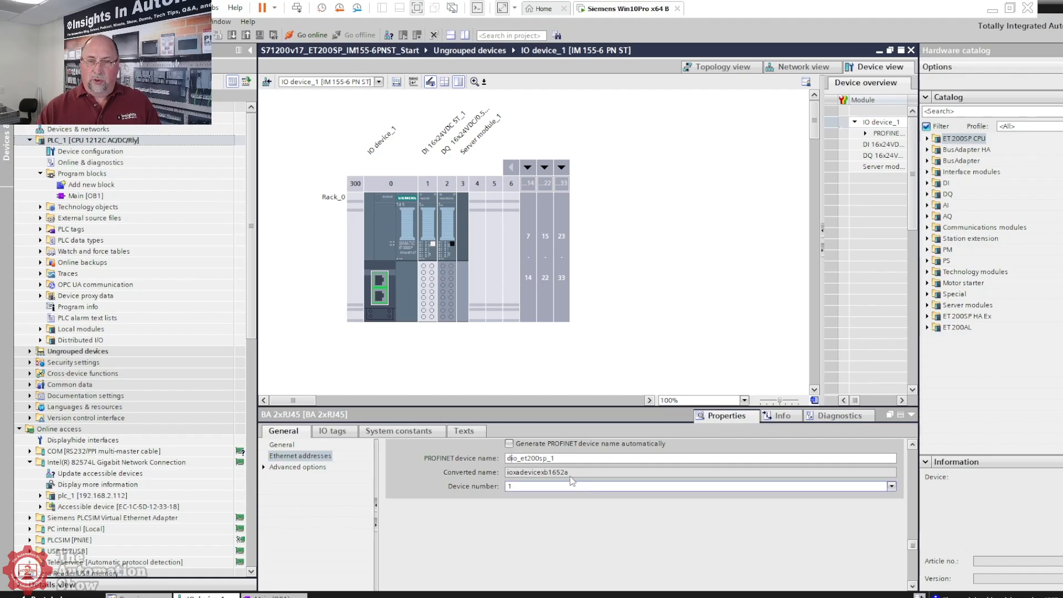
right_click(530, 458)
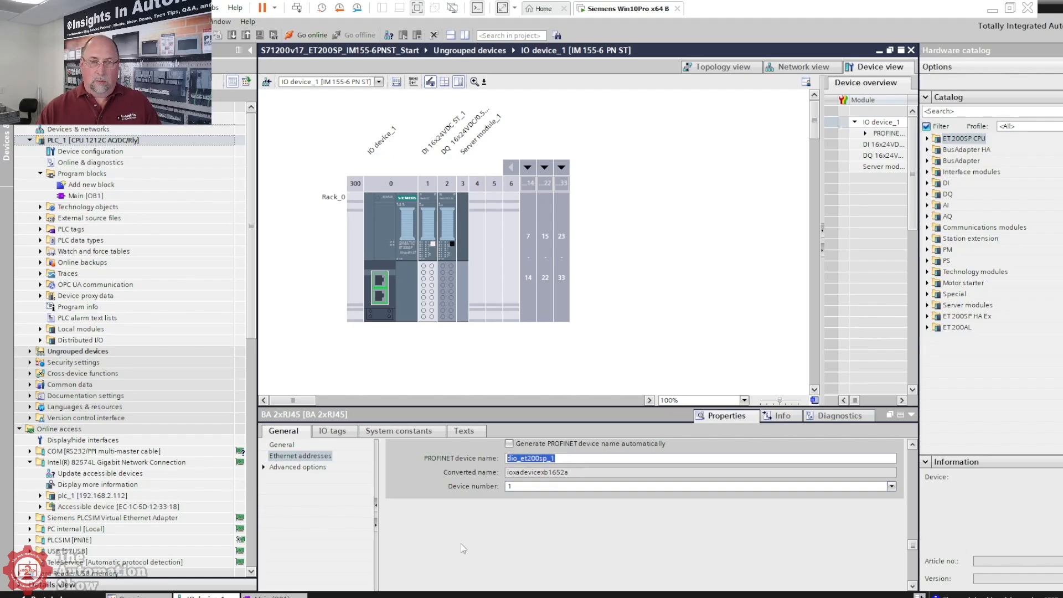
mouse_move(408, 550)
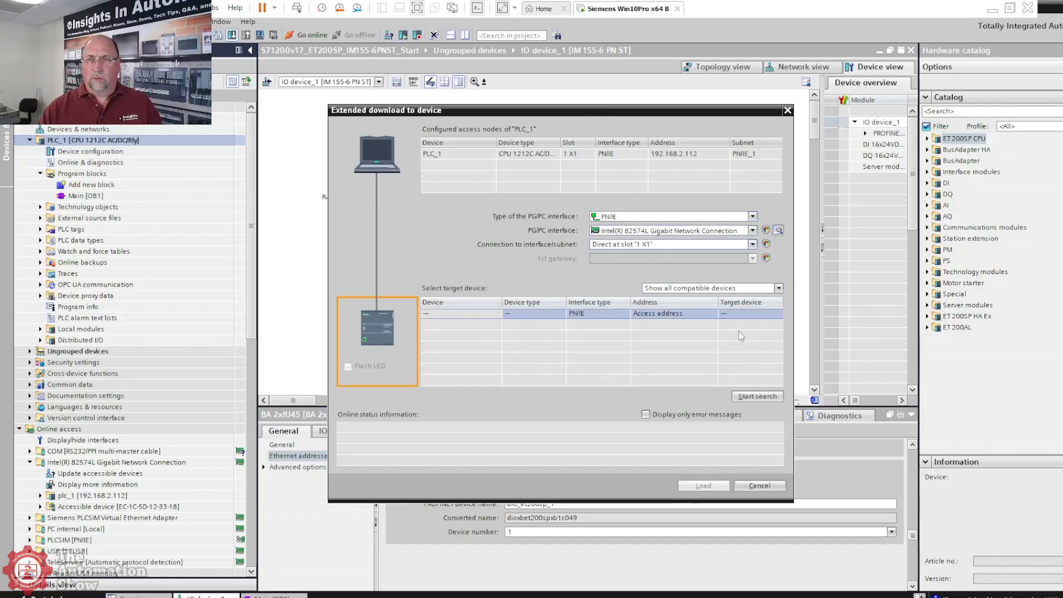
Step: Search for the target PLC at 192.168.2.112 and keep the PG/PC interface settings as default
left_click(757, 396)
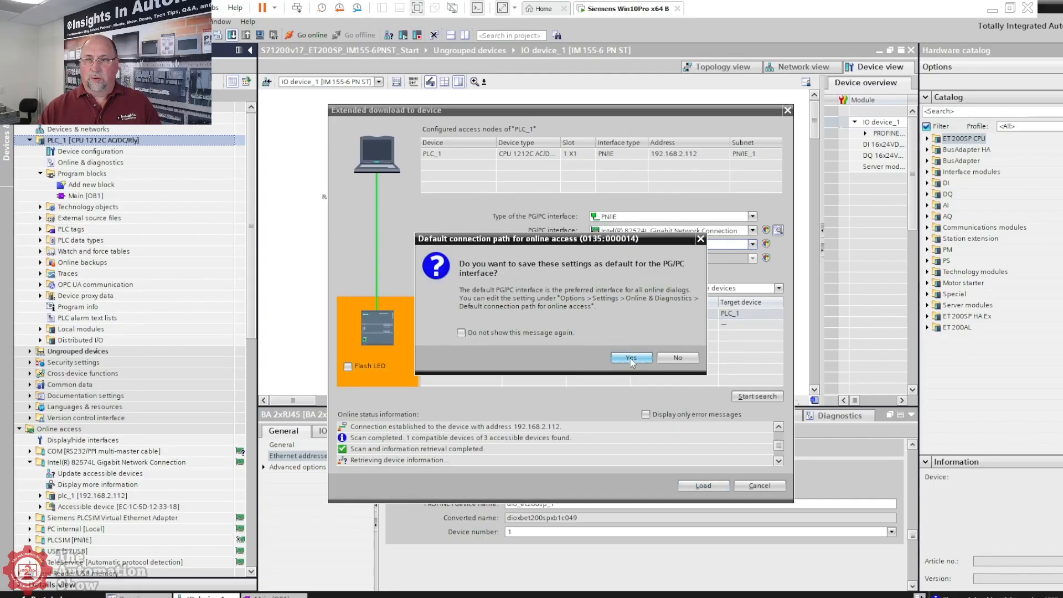
left_click(631, 357)
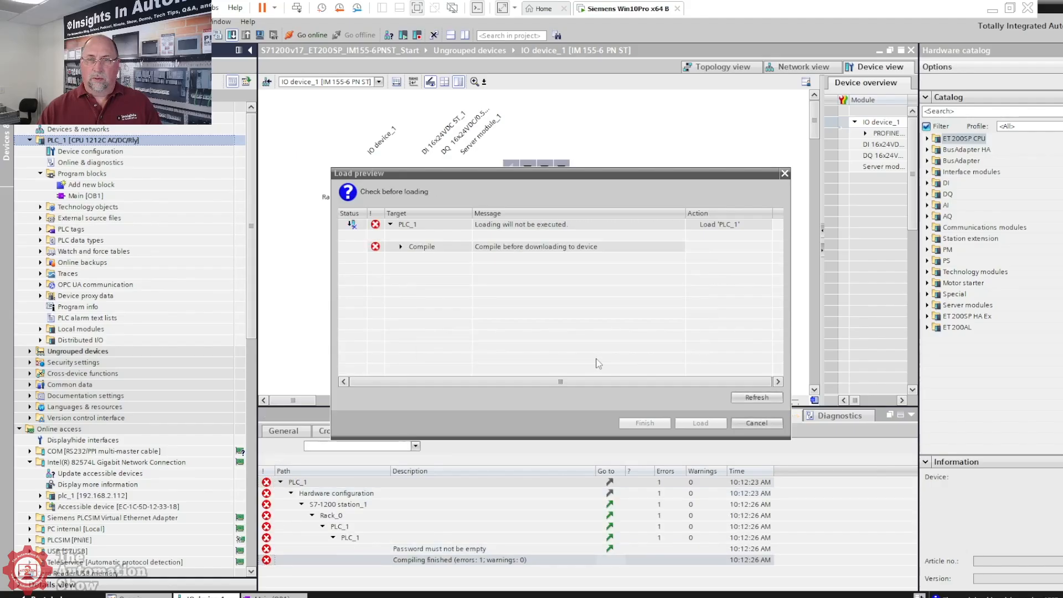
Step: Review the compile error, refresh the load preview and set PLC_1 to full access without protection
left_click(400, 246)
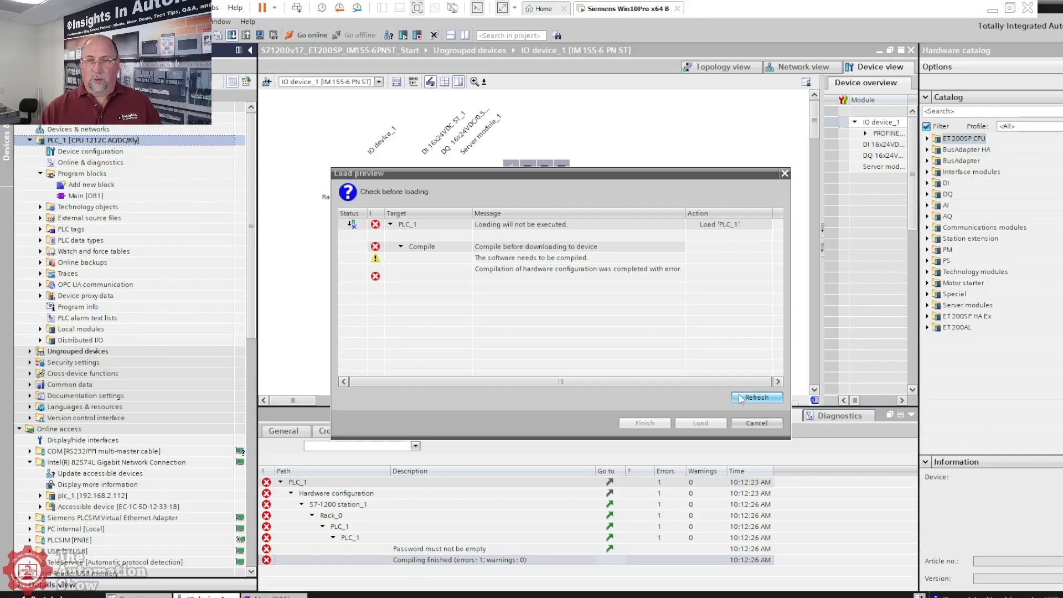
left_click(756, 423)
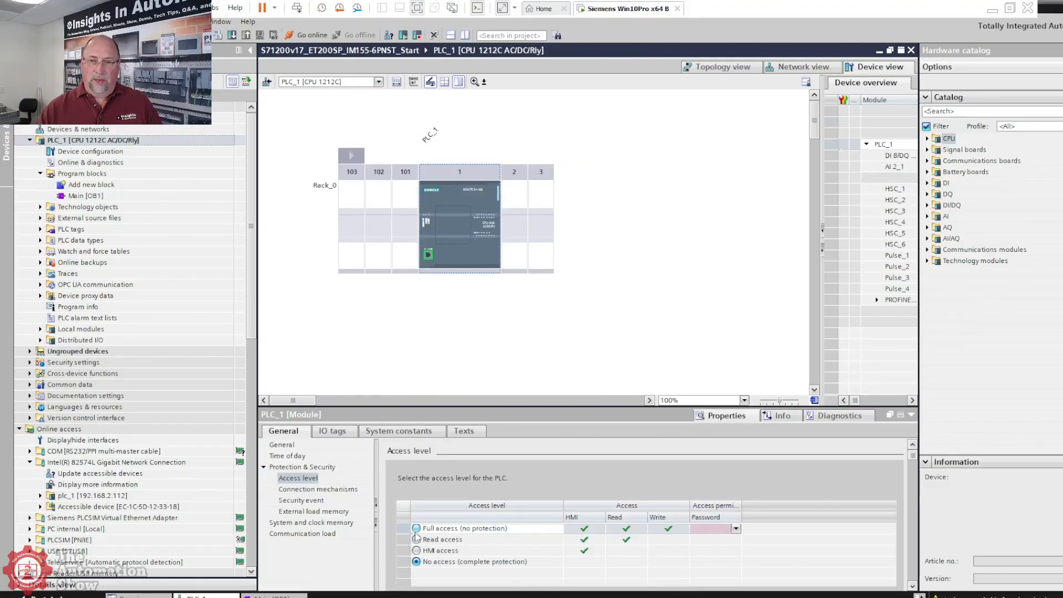
left_click(414, 528)
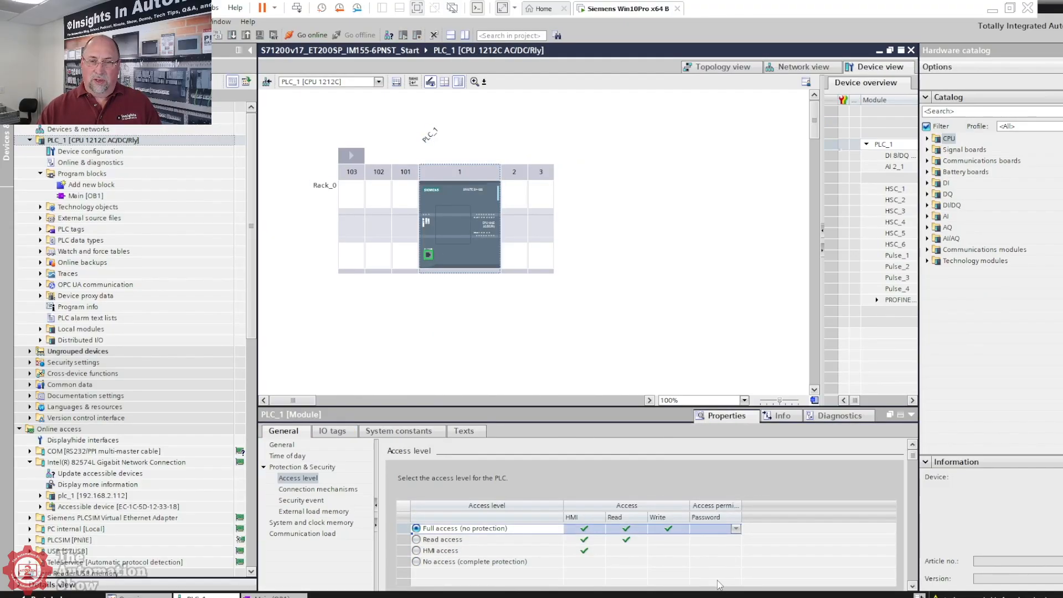
mouse_move(627, 256)
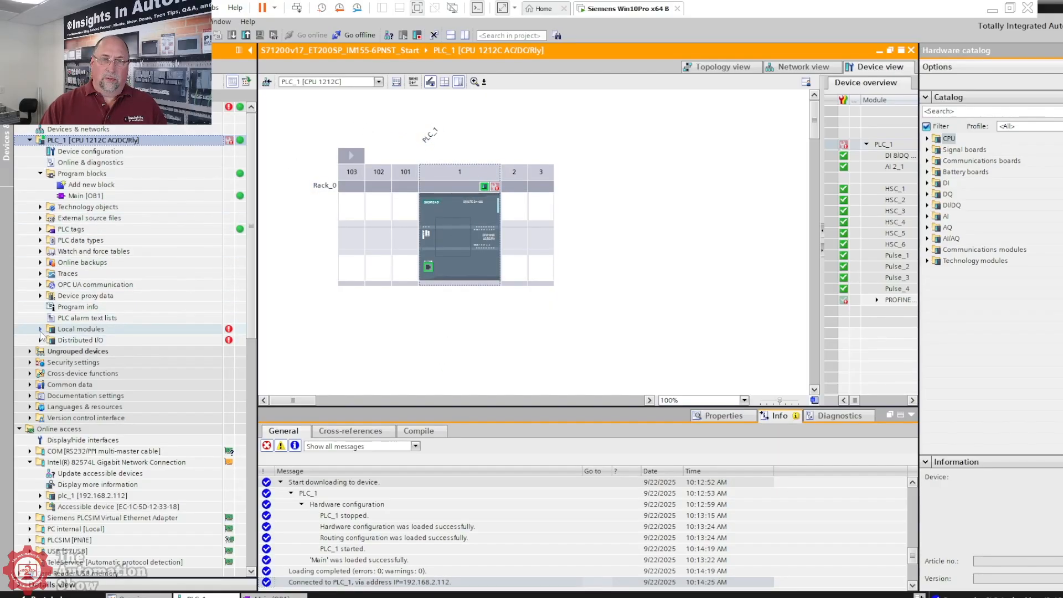
Step: View PLC_1's diagnostic status and the diagnostics buffer event 'IO device_1 not found'
left_click(40, 329)
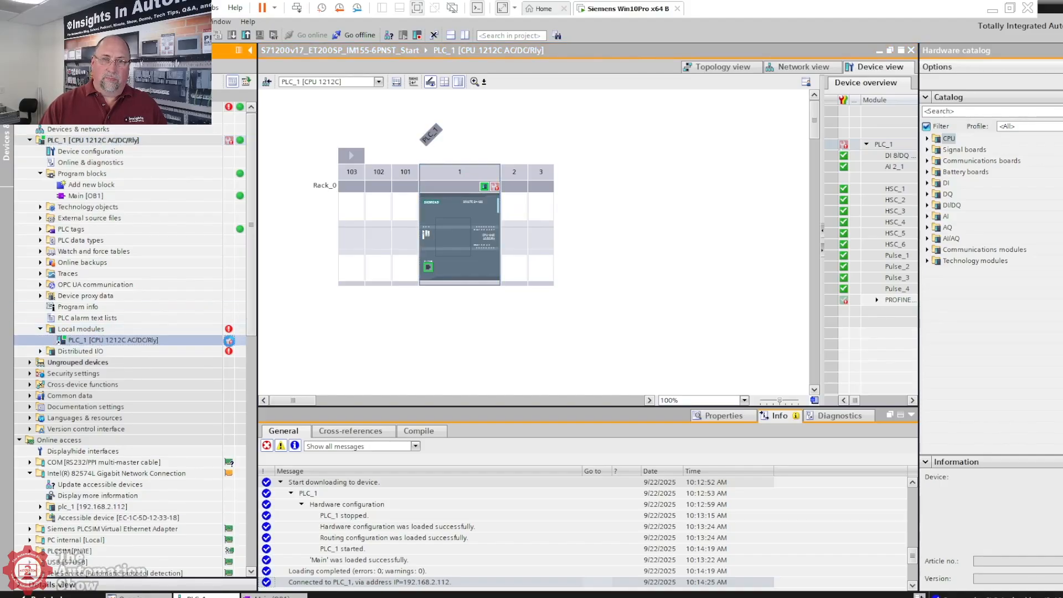
left_click(91, 162)
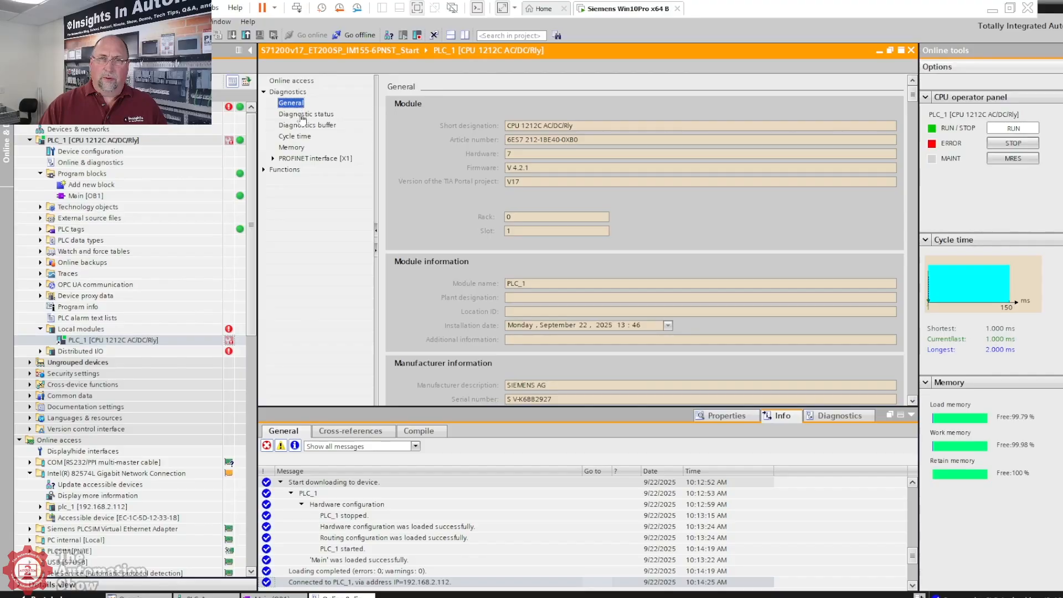
left_click(306, 113)
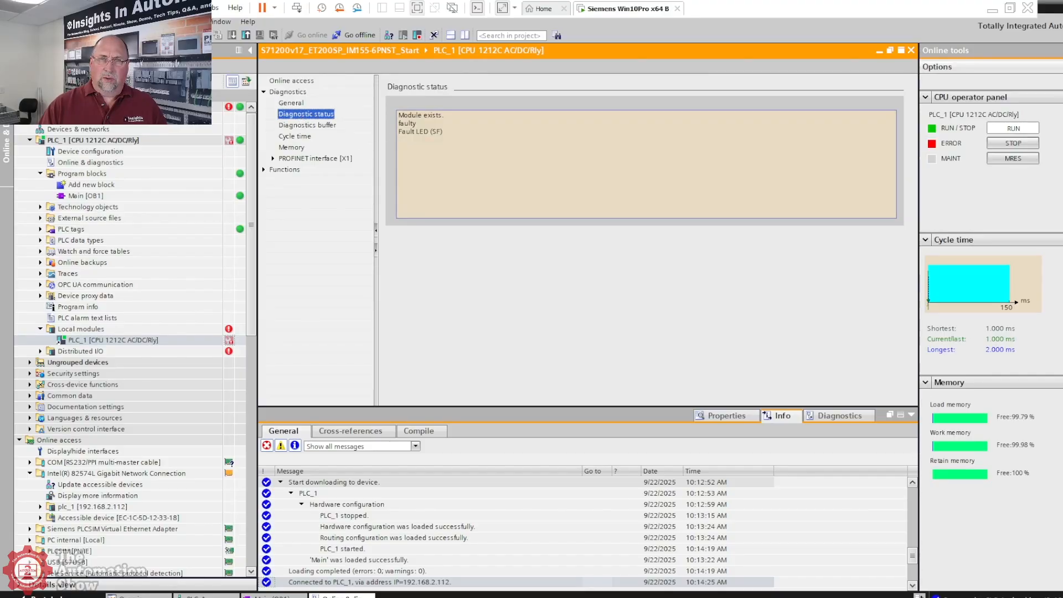
mouse_move(318, 128)
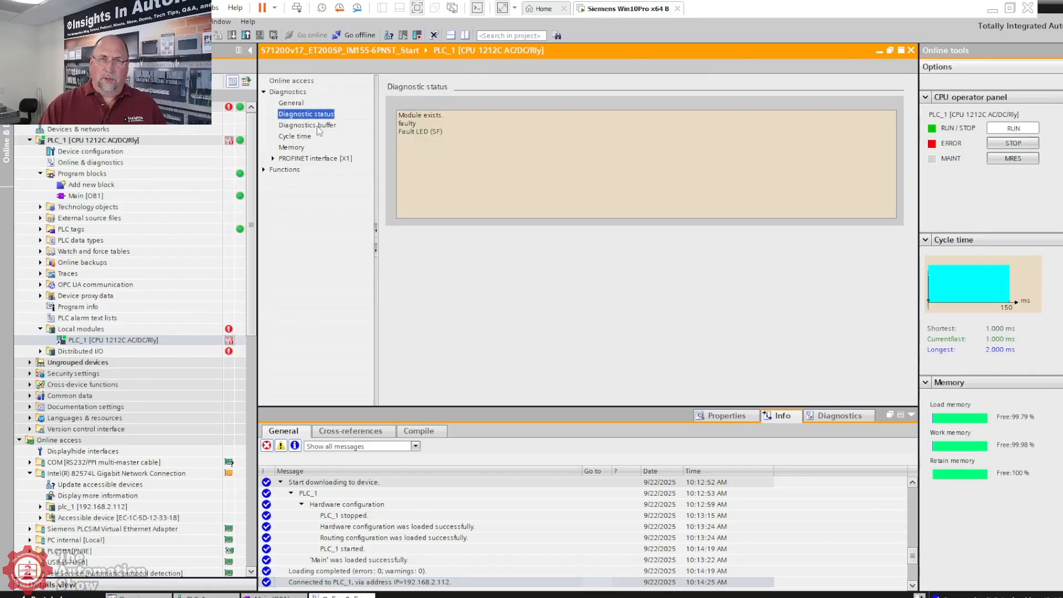
left_click(307, 125)
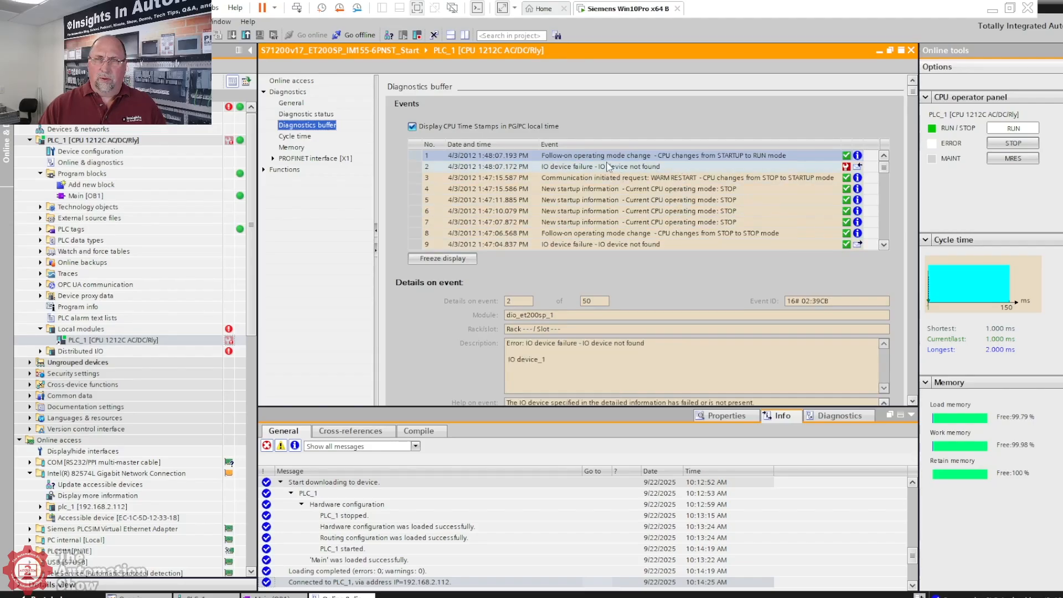
left_click(606, 167)
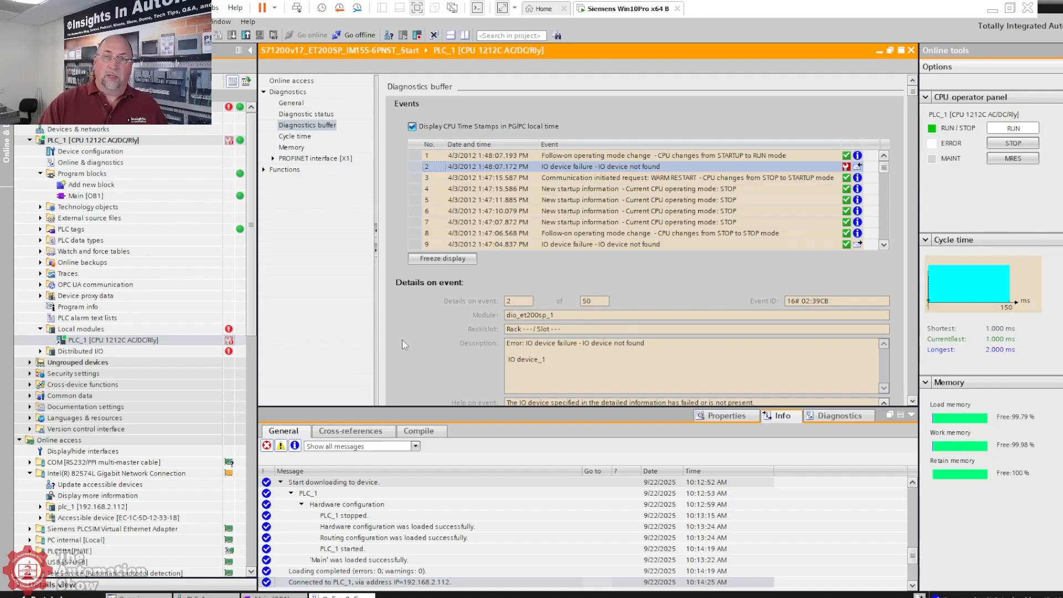
mouse_move(368, 355)
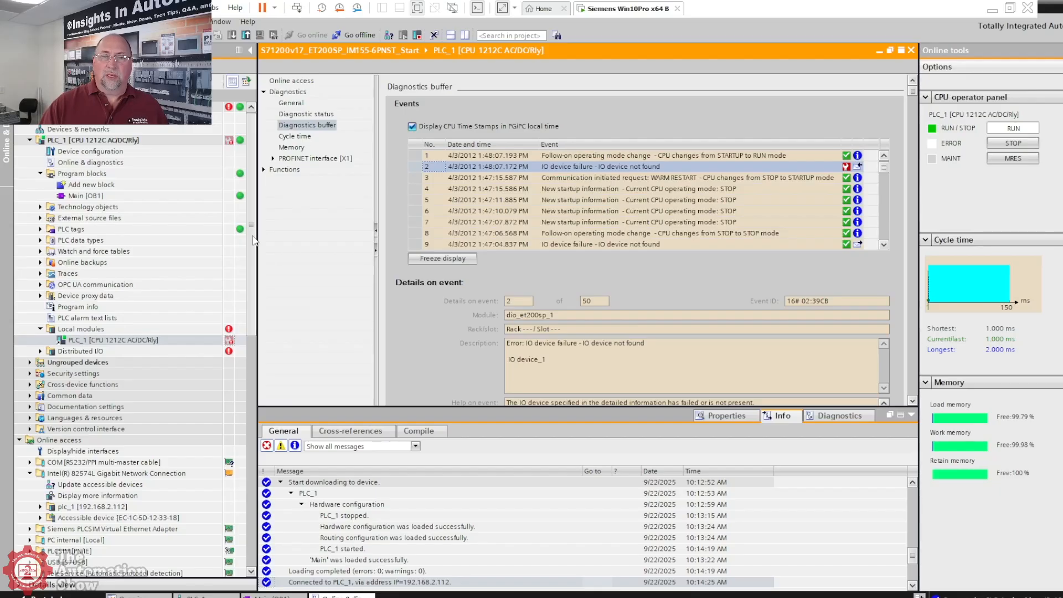
scroll("down", 3)
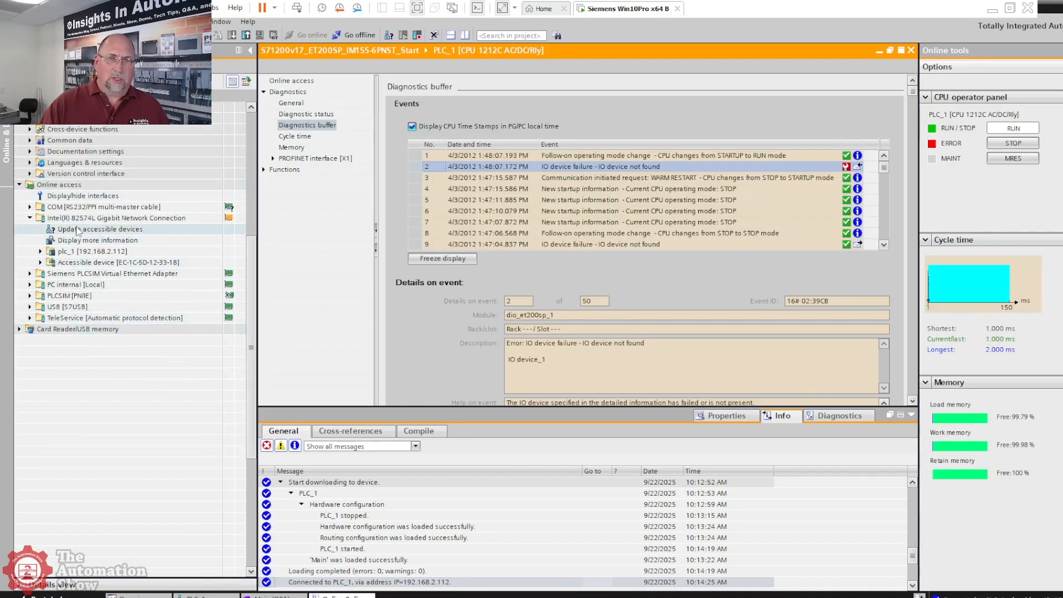
Step: Assign the PROFINET device name dio_et200sp_1 to the accessible ET200SP device
left_click(98, 229)
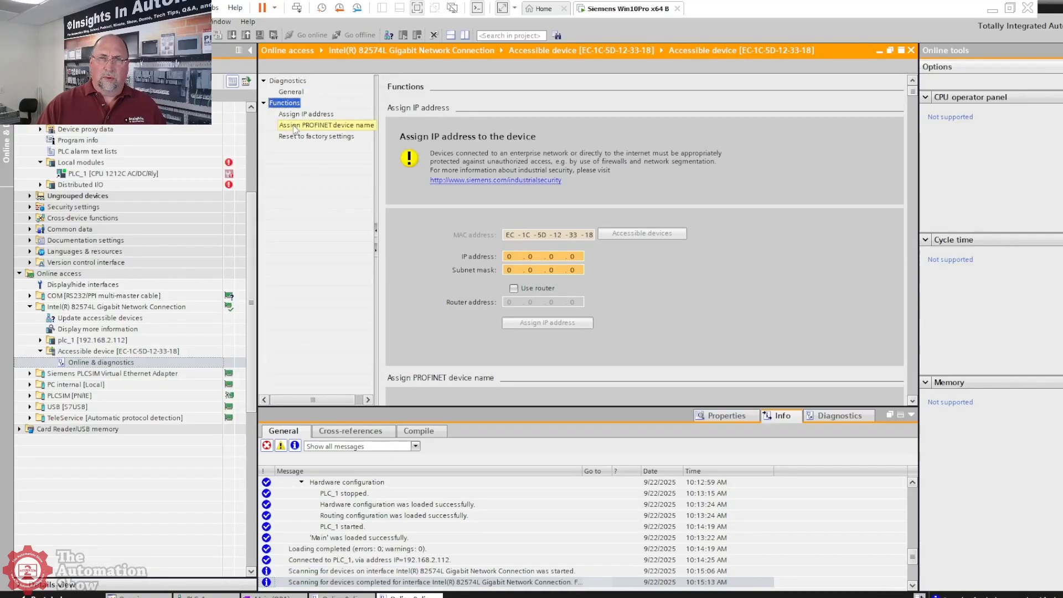
left_click(327, 126)
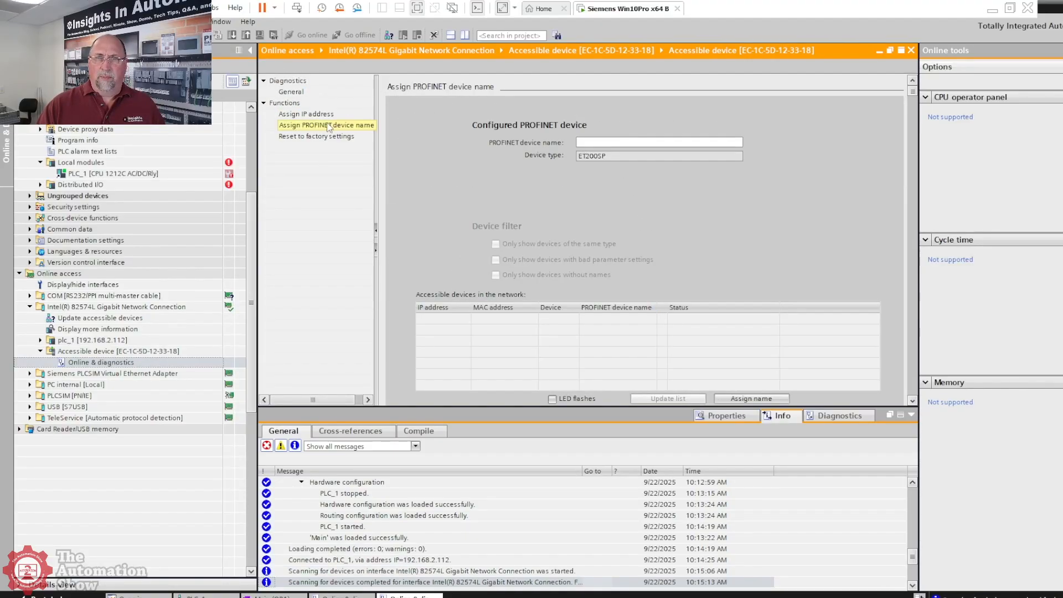
left_click(305, 114)
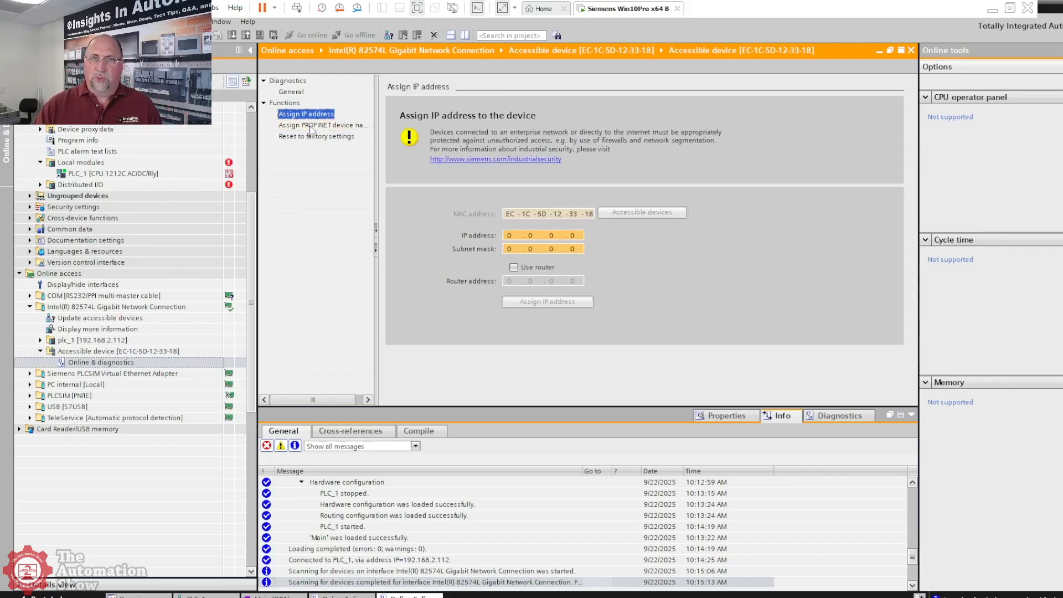
left_click(318, 124)
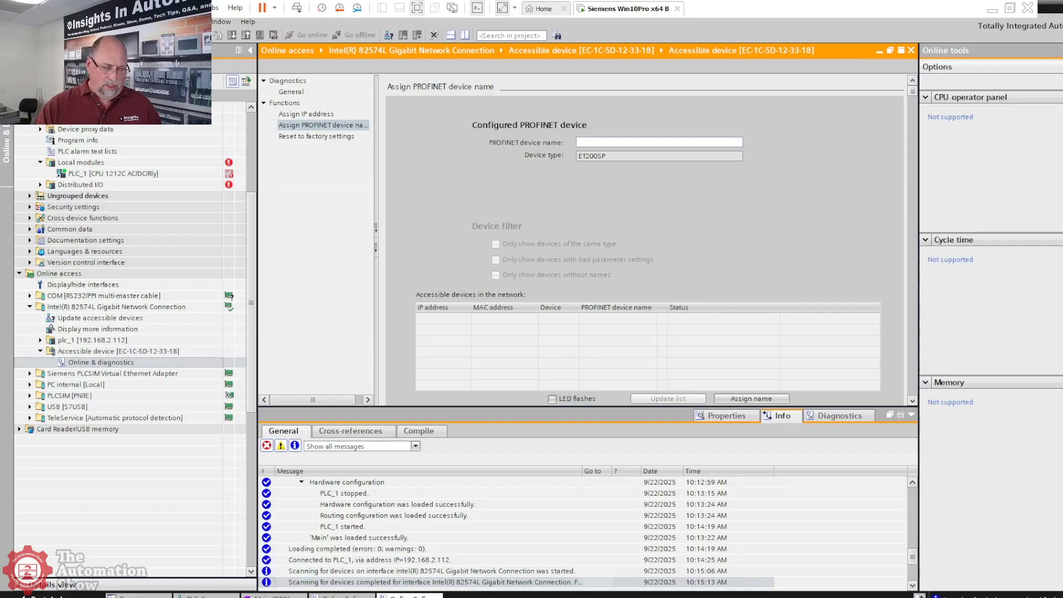
type("dio_et200sp_1")
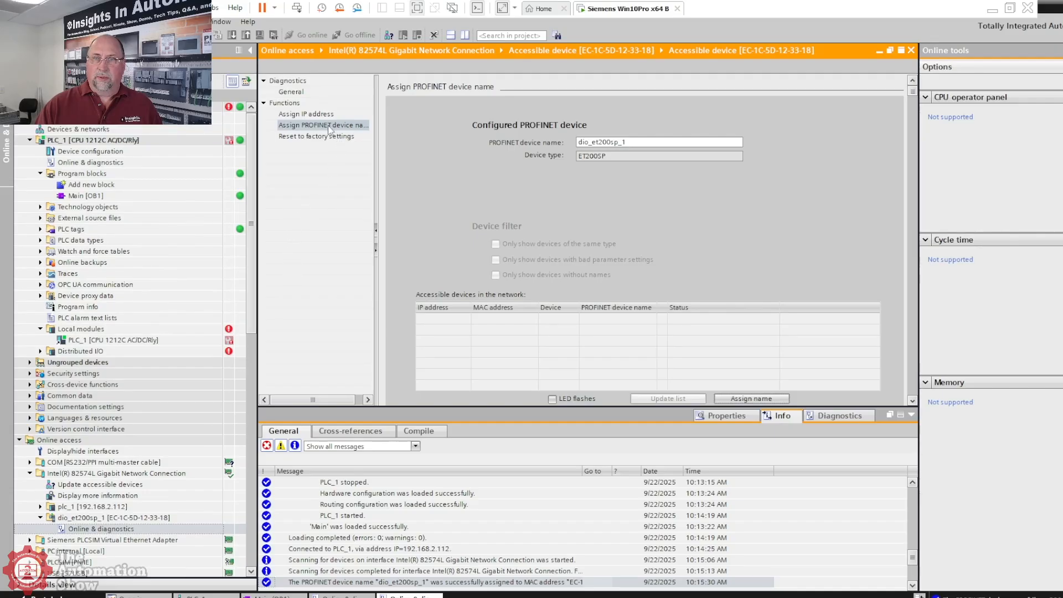
left_click(306, 114)
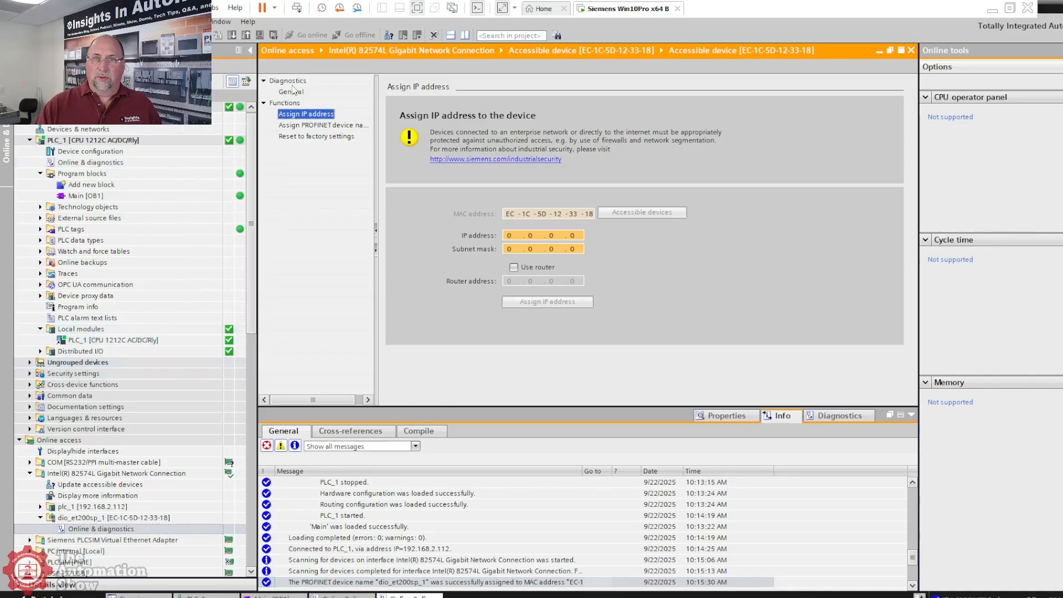
Step: Refresh accessible devices and confirm dio_et200sp_1 reports IM 155-6 PN ST at 192.168.2.213
left_click(291, 92)
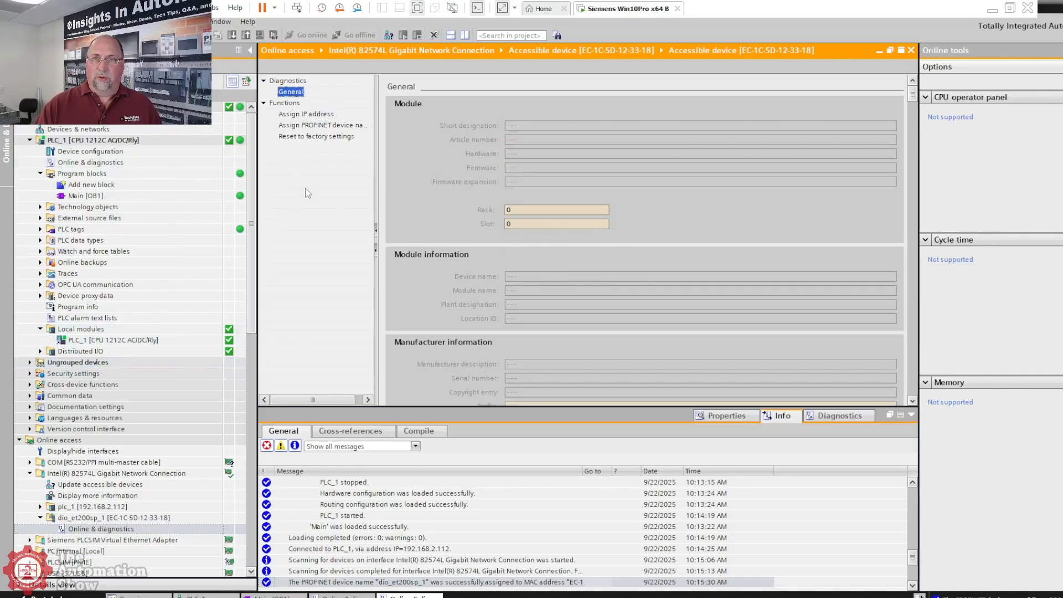
mouse_move(169, 358)
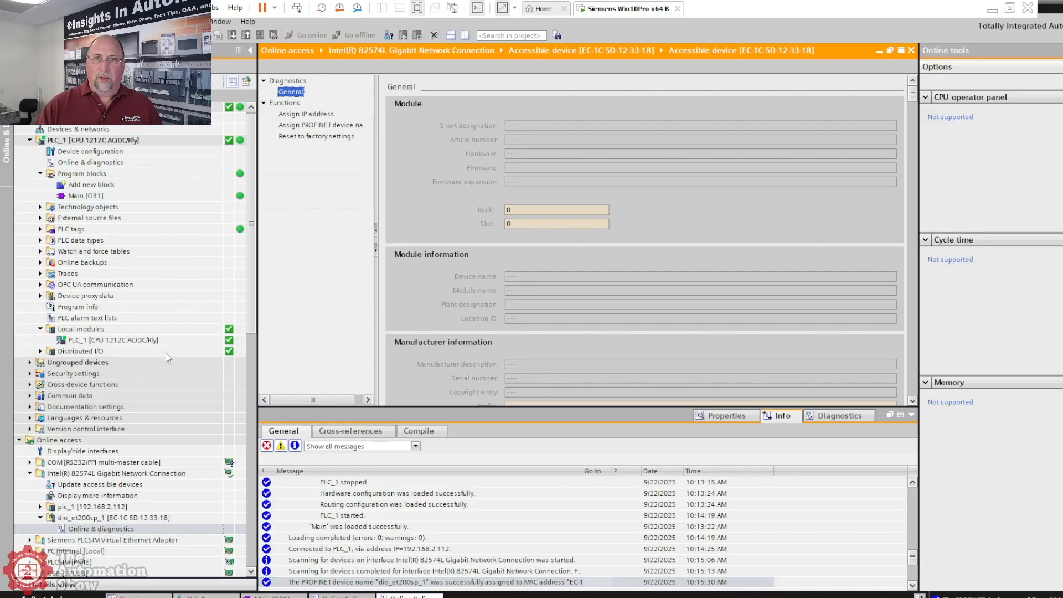
left_click(88, 485)
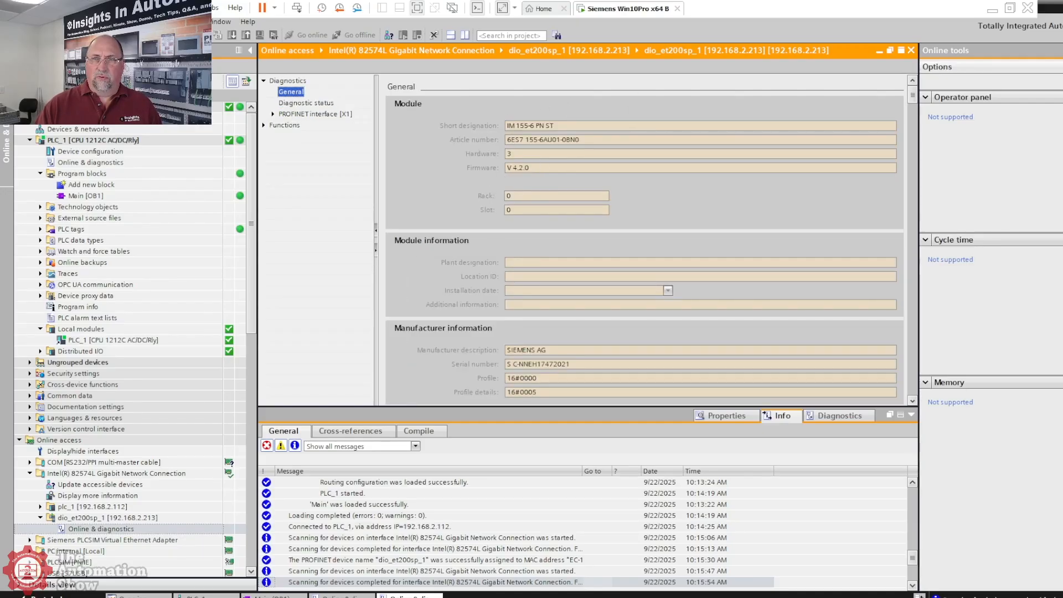
left_click(273, 125)
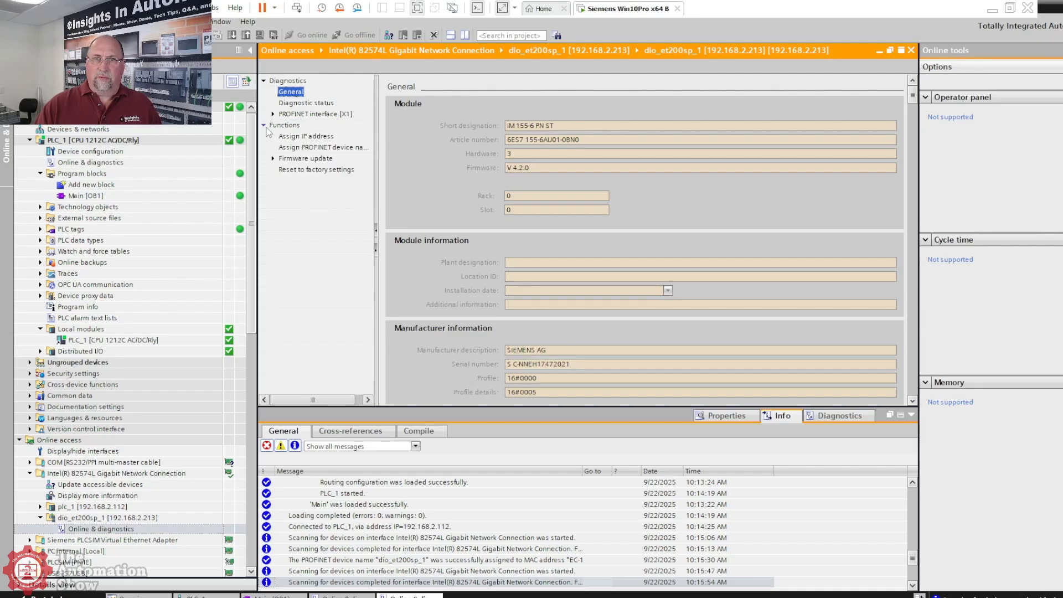
left_click(306, 136)
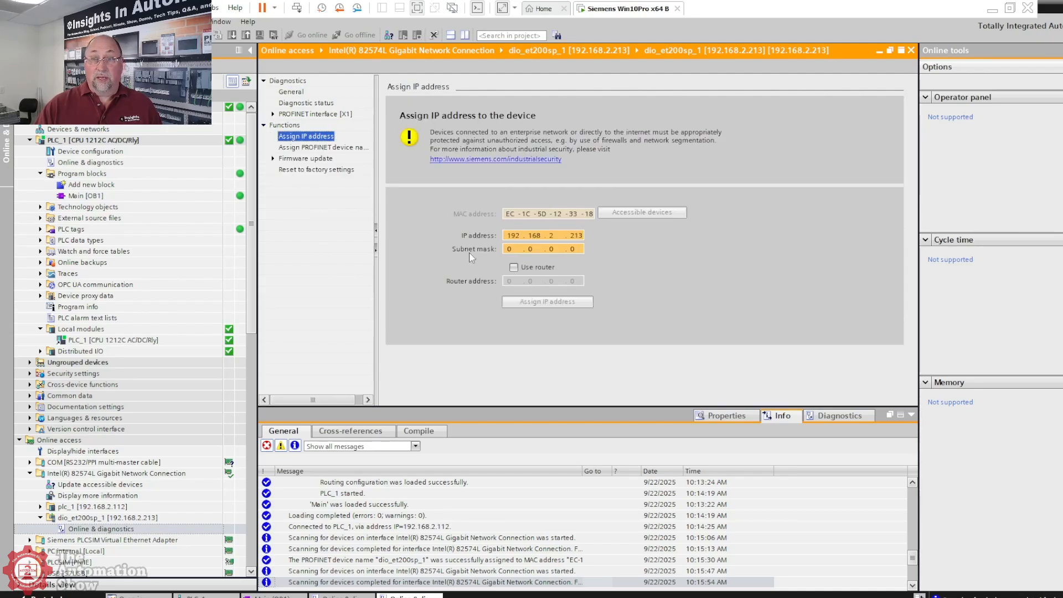
mouse_move(602, 237)
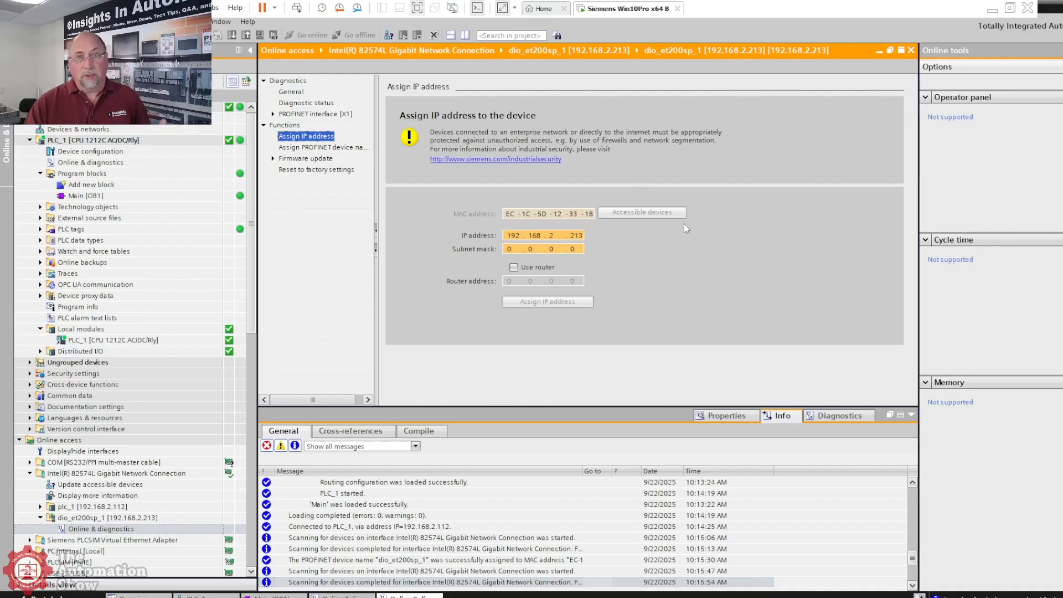
mouse_move(657, 214)
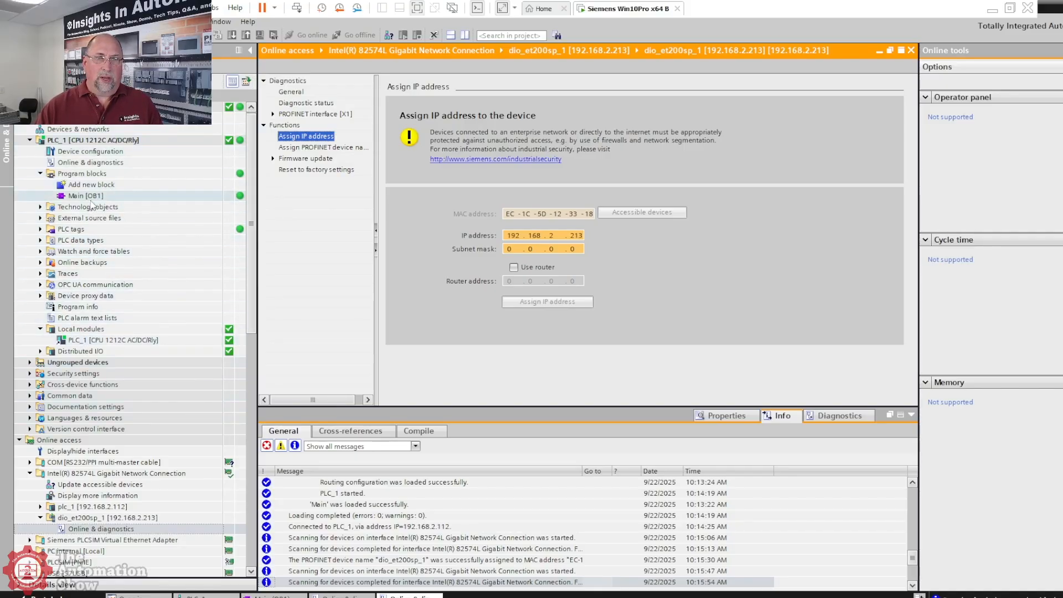
Step: Bring up PLC_1's Main [OB1] ladder block for editing
double_click(82, 196)
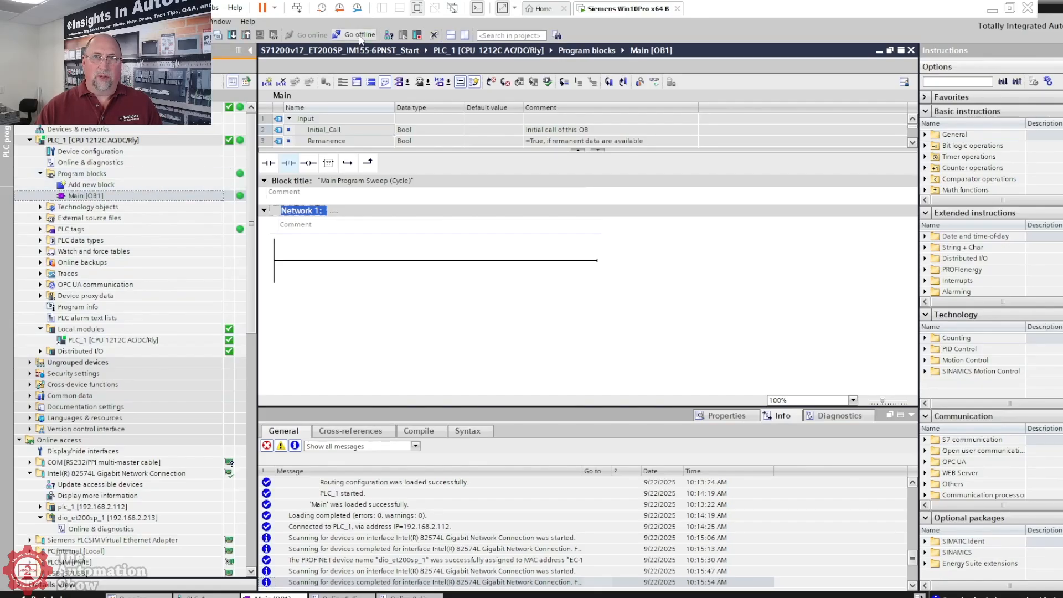
Step: Go offline and expand Distributed I/O > PROFINET IO-System in the project tree
left_click(359, 34)
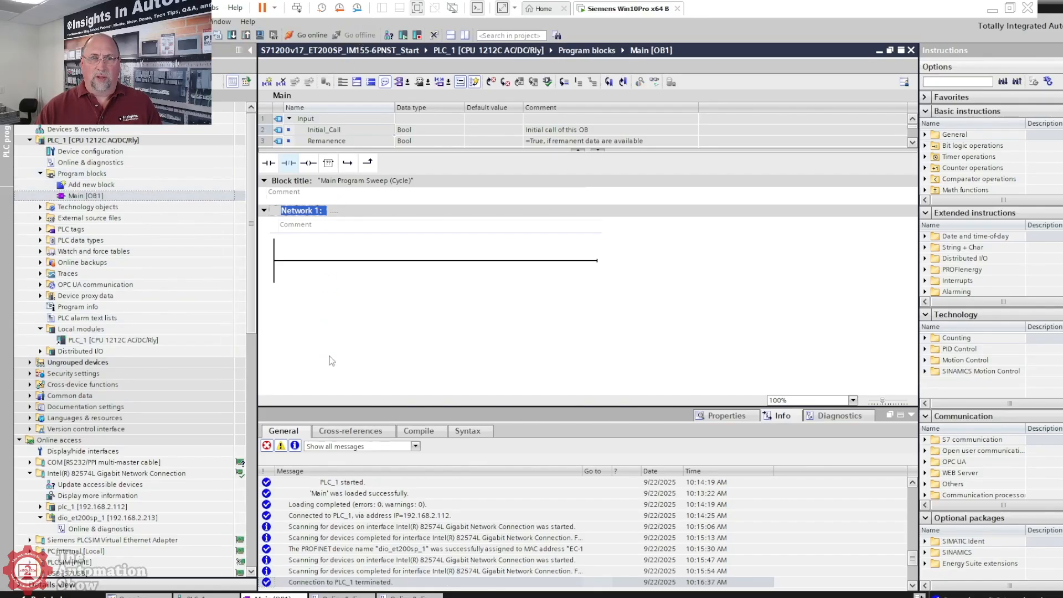
left_click(112, 340)
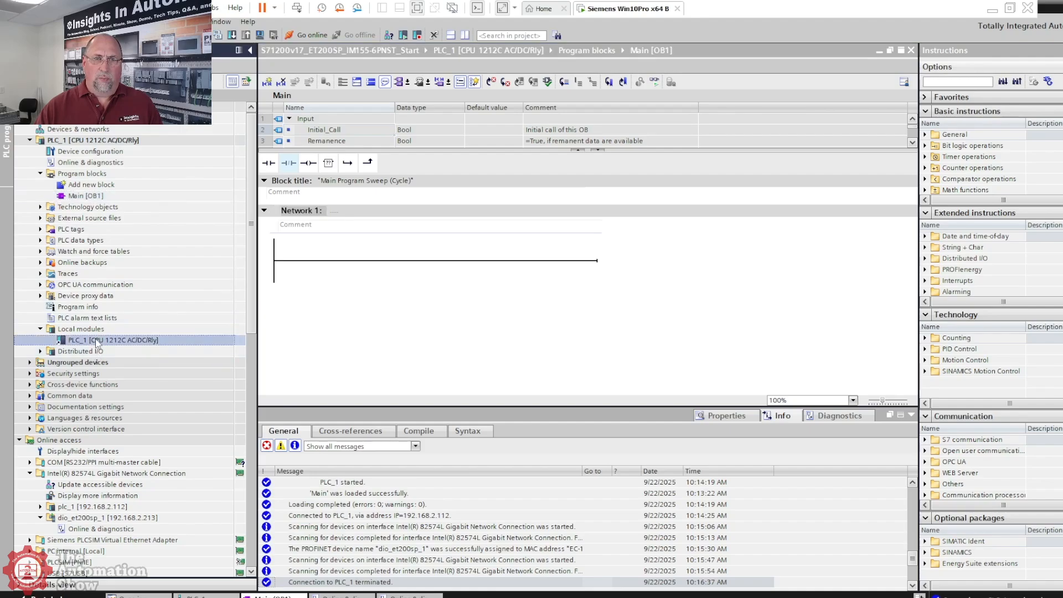
left_click(39, 352)
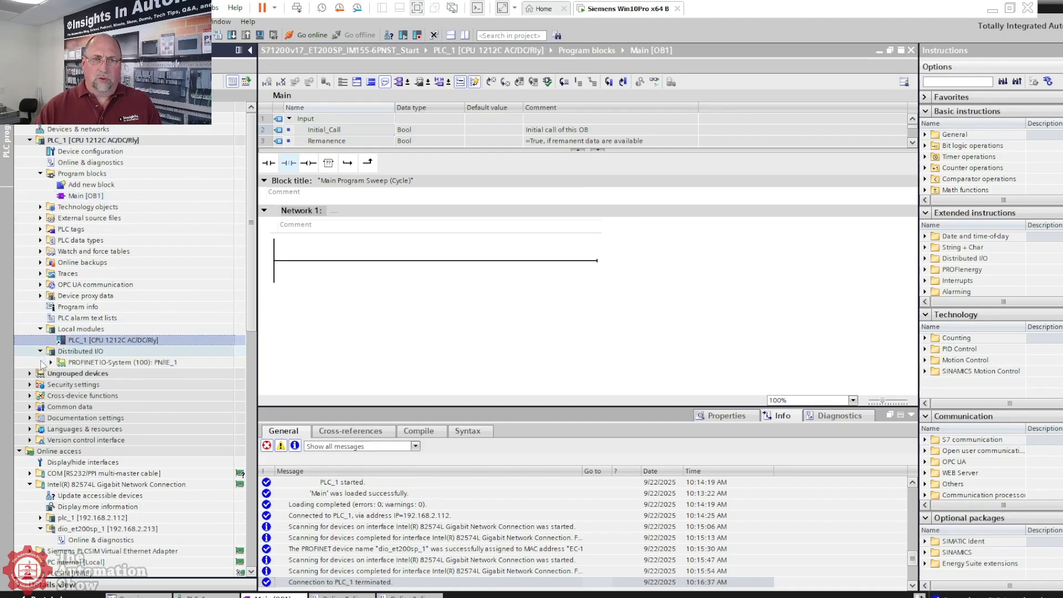
left_click(49, 362)
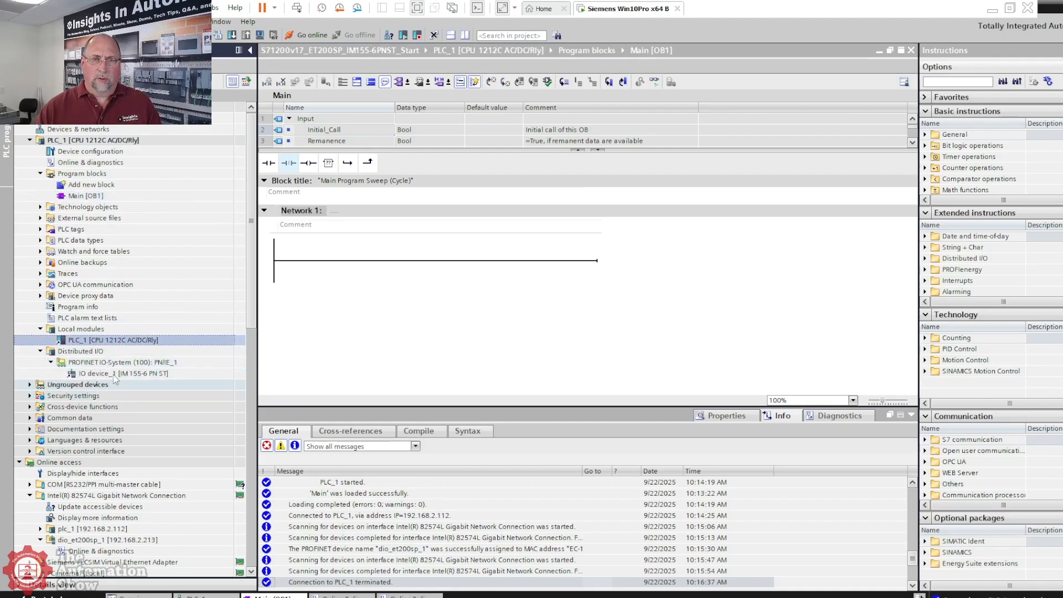
Step: Show IO device_1's rack and list the digital input module's IO tags
double_click(99, 373)
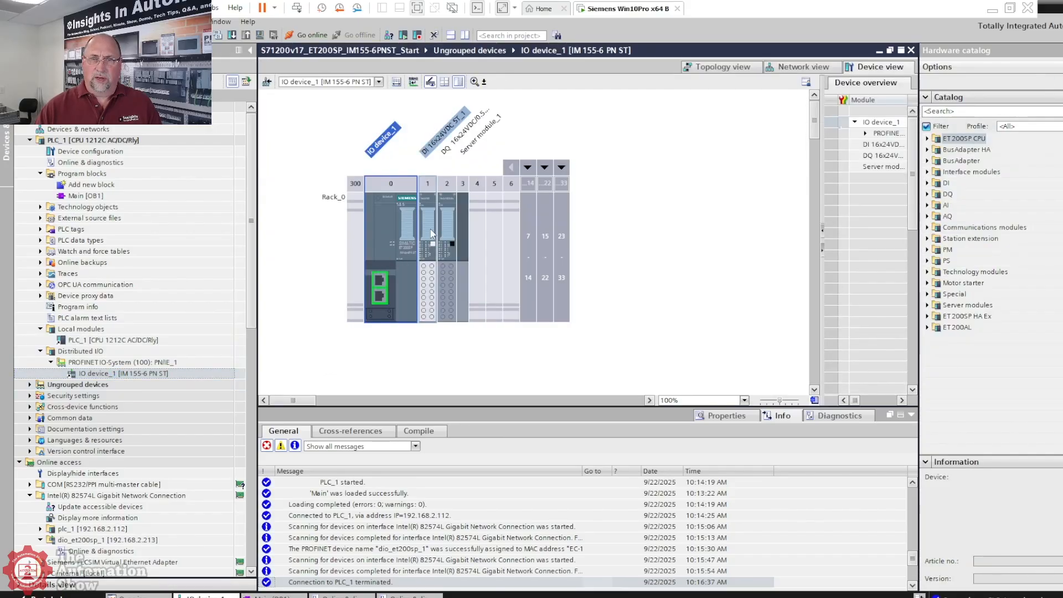
left_click(427, 231)
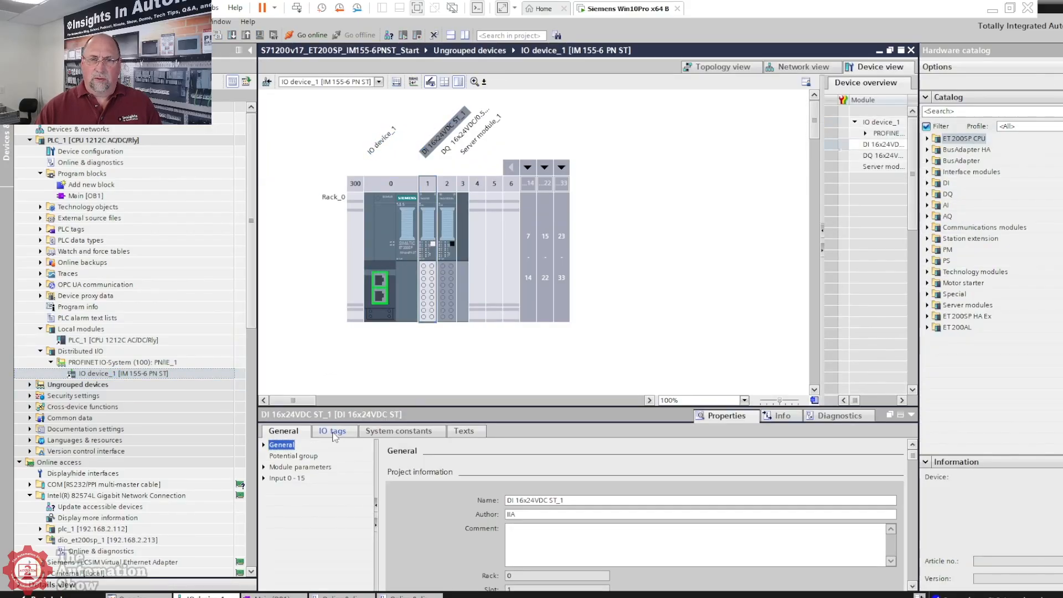
left_click(333, 431)
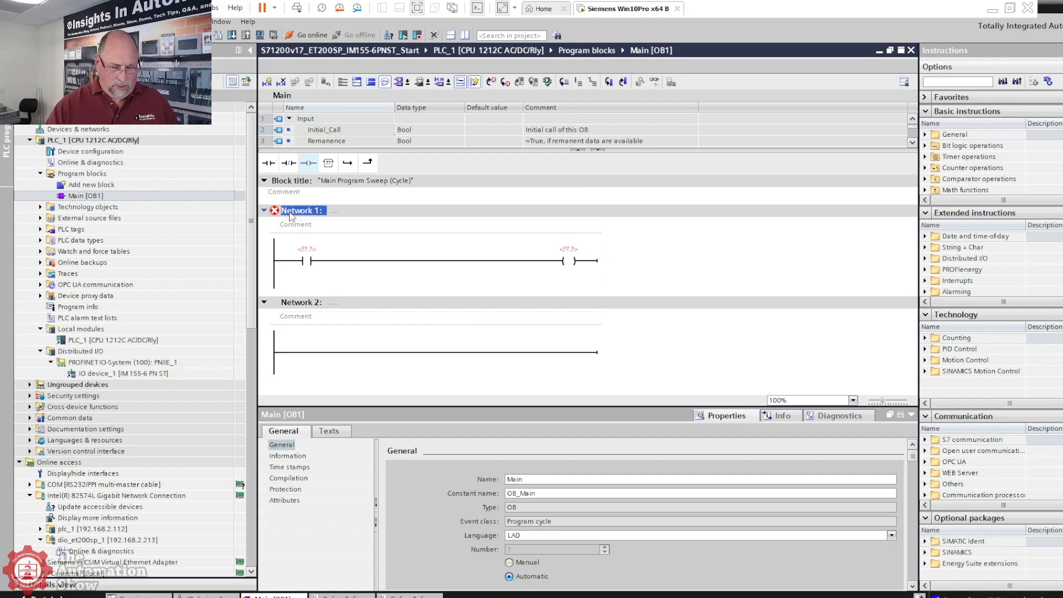
Step: Paste the contact-to-coil rung into further networks and enter PB tag addresses
scroll("down", 3)
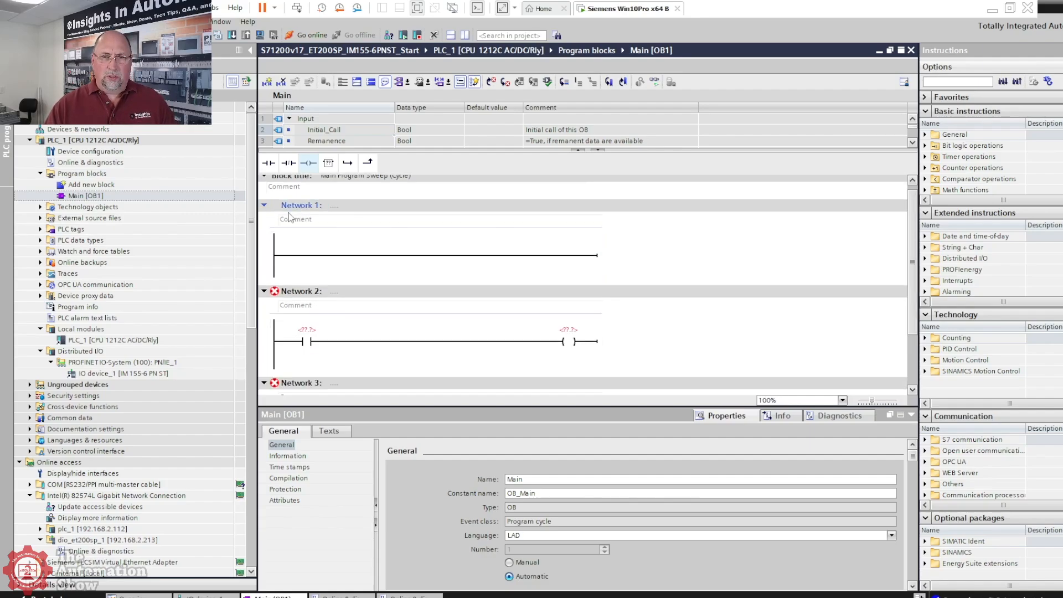
scroll("down", 3)
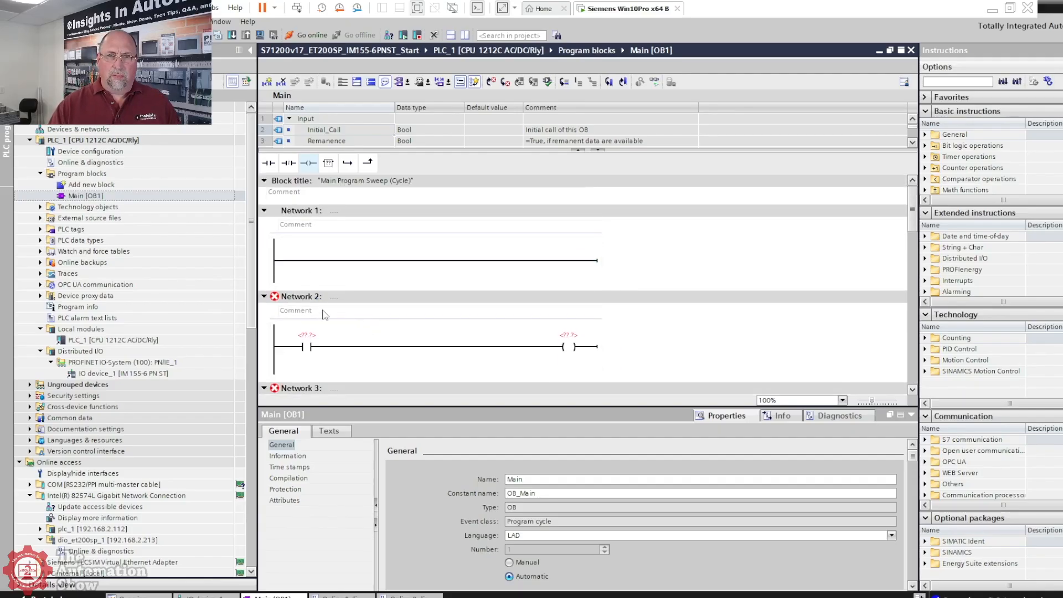
right_click(302, 211)
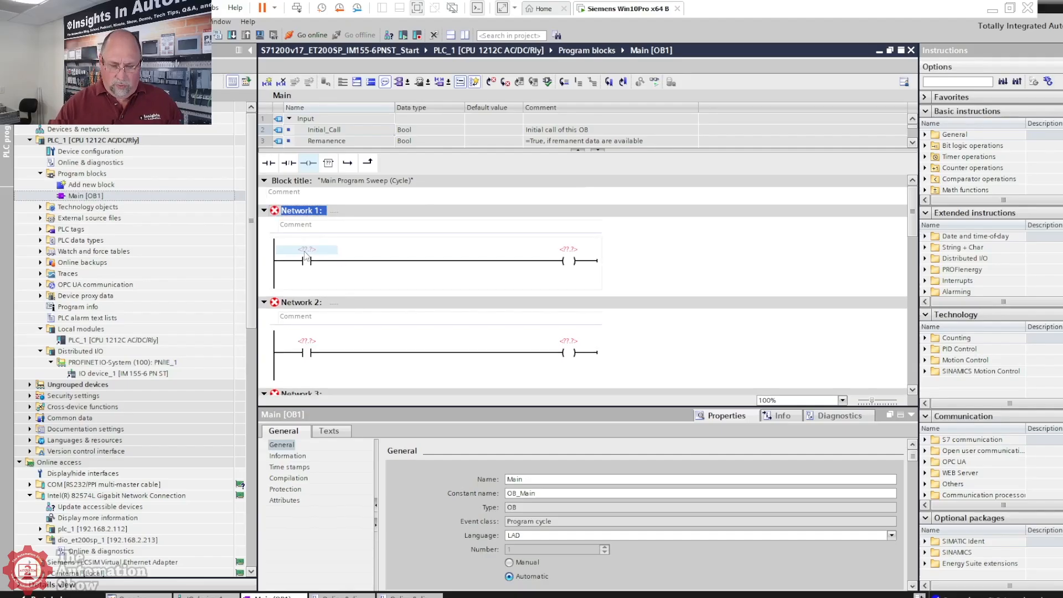
type("PB10\"")
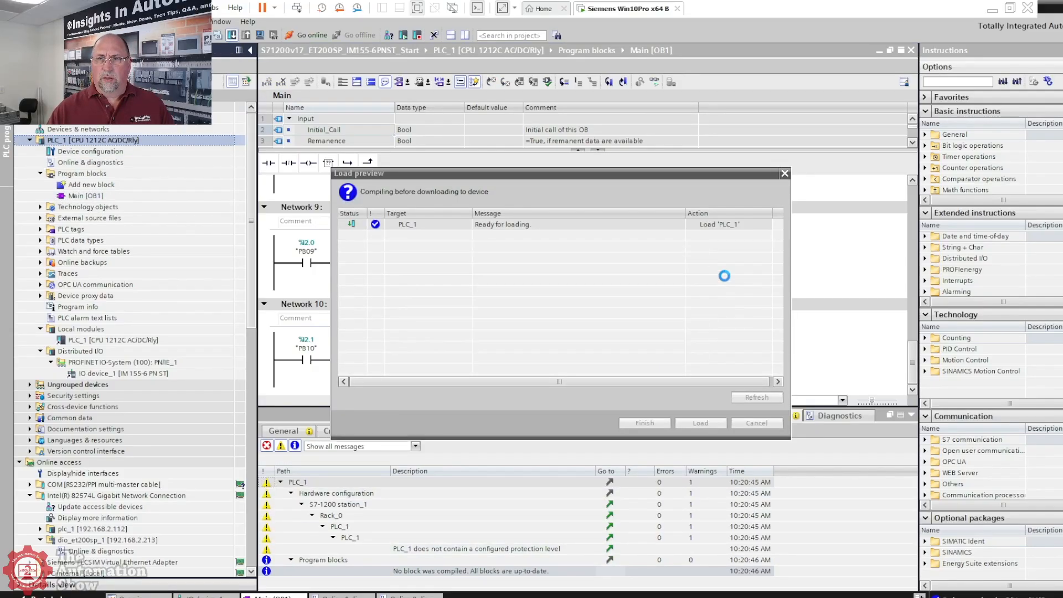
Step: Download the program to PLC_1 via Load preview, finishing without error
left_click(700, 423)
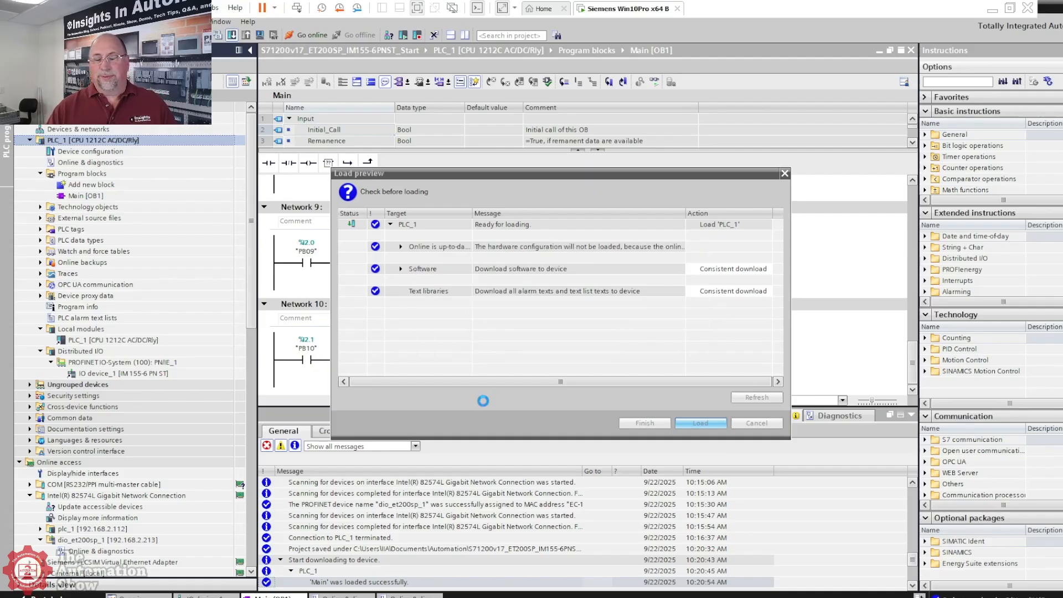
left_click(701, 423)
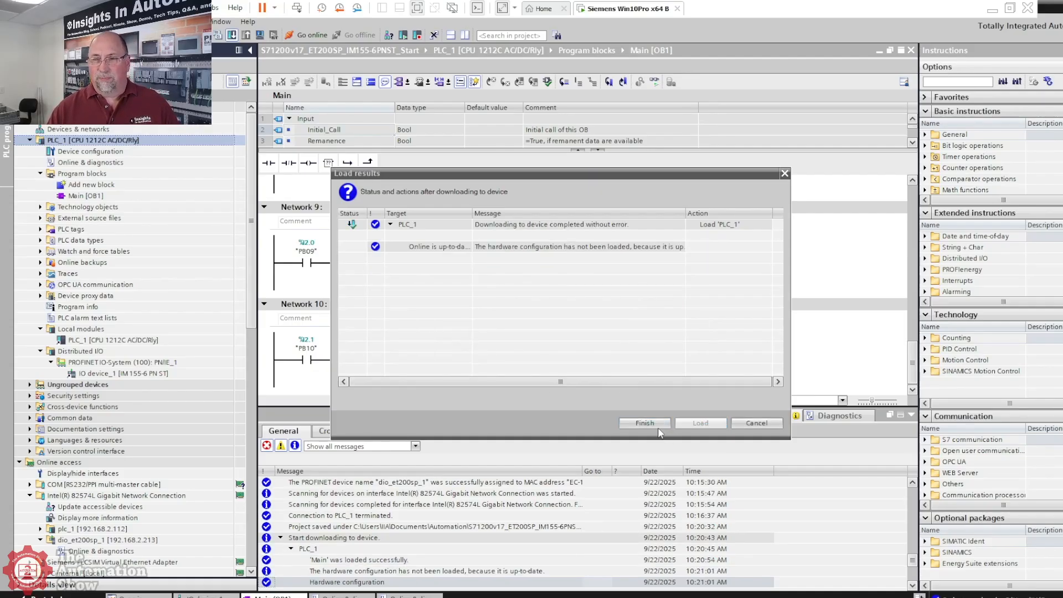
left_click(645, 424)
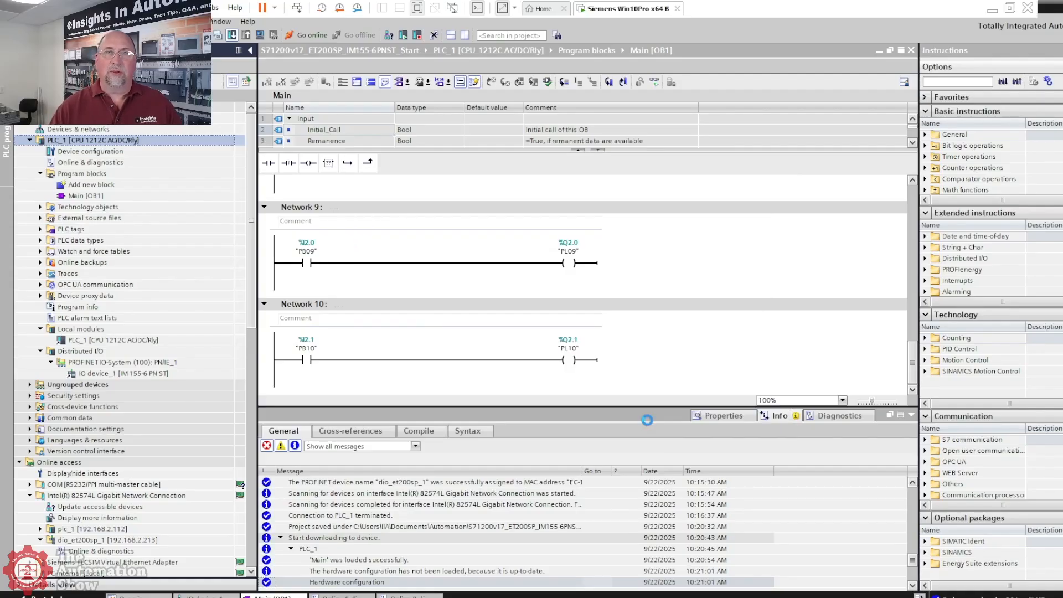